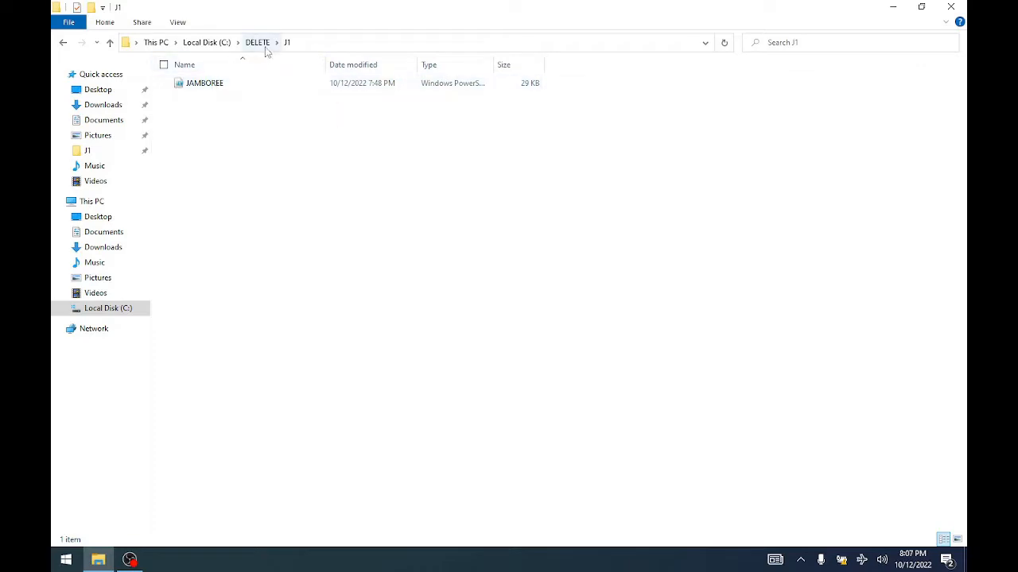
- Select JAMBOREE.ps1 in C:\DELETE\J1 and bring up its context menu
click(204, 83)
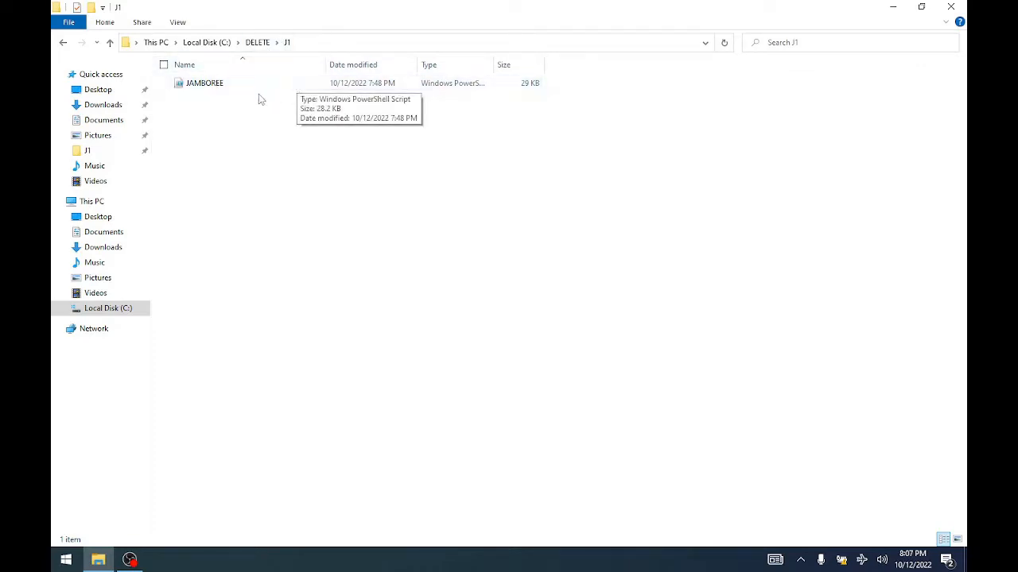
mouse_move(223, 120)
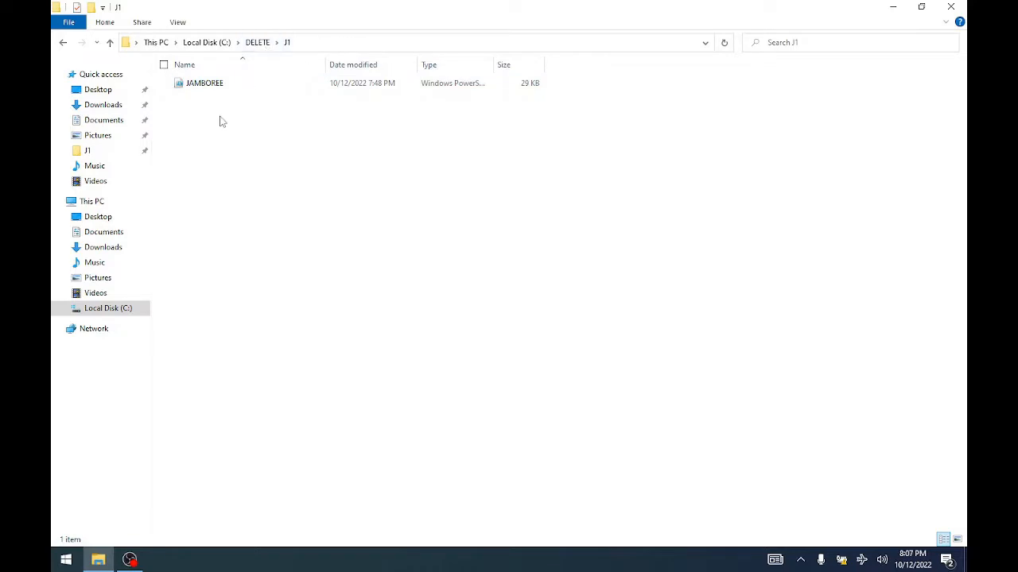
right_click(205, 83)
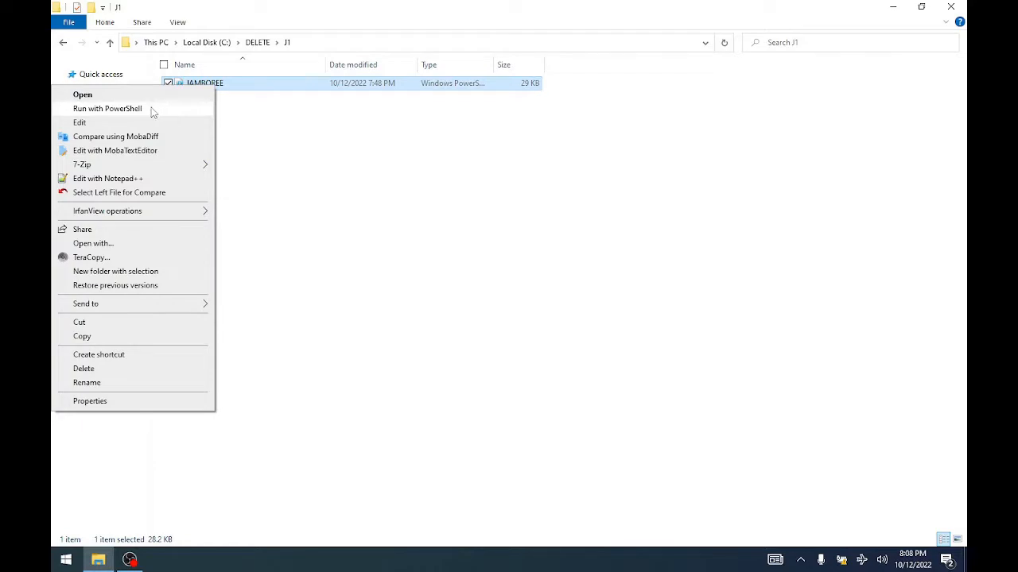
mouse_move(312, 151)
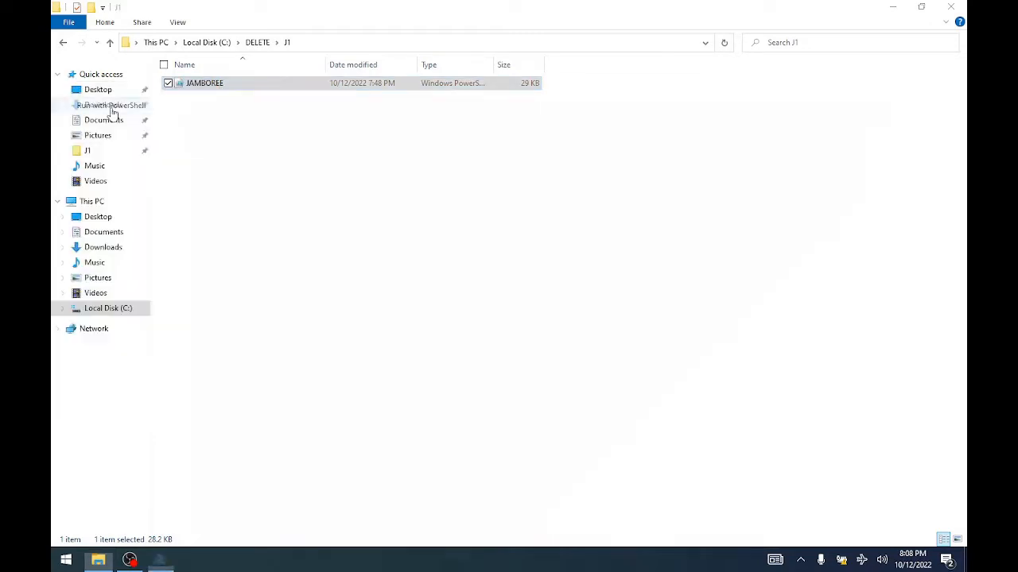
- Run the JAMBOREE script with PowerShell, opening its console and setup-actions window
click(111, 105)
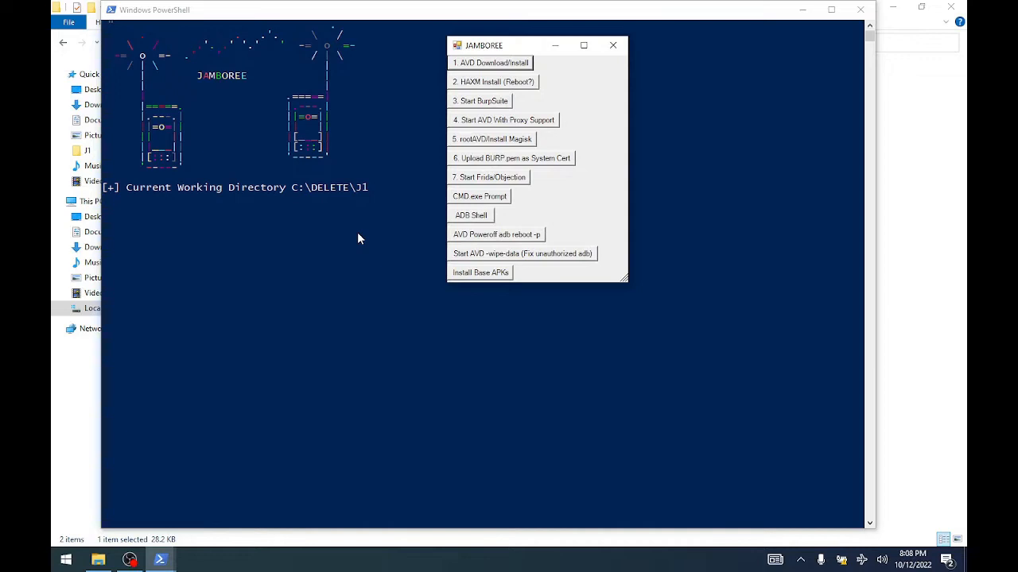
mouse_move(338, 195)
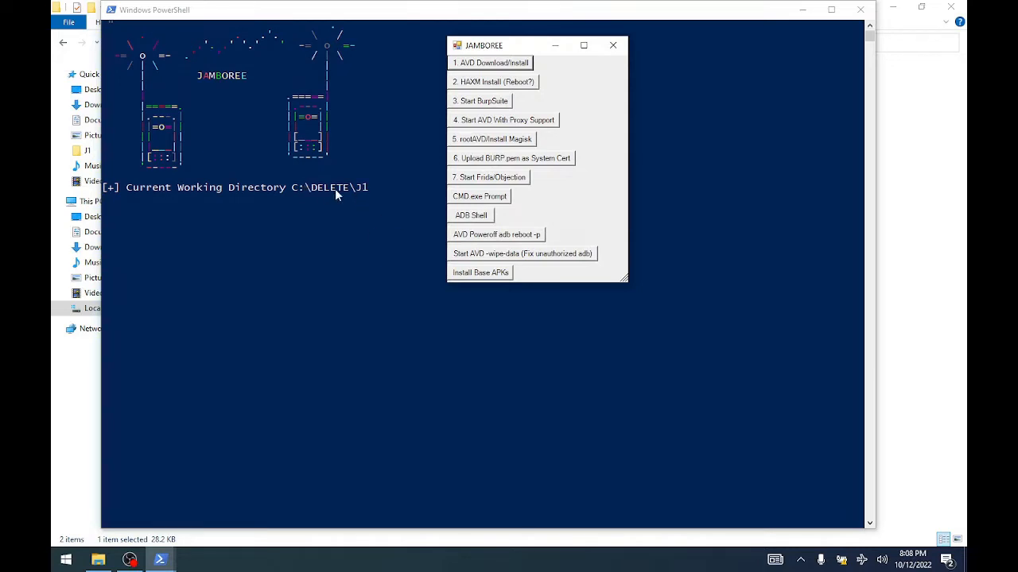
mouse_move(489, 151)
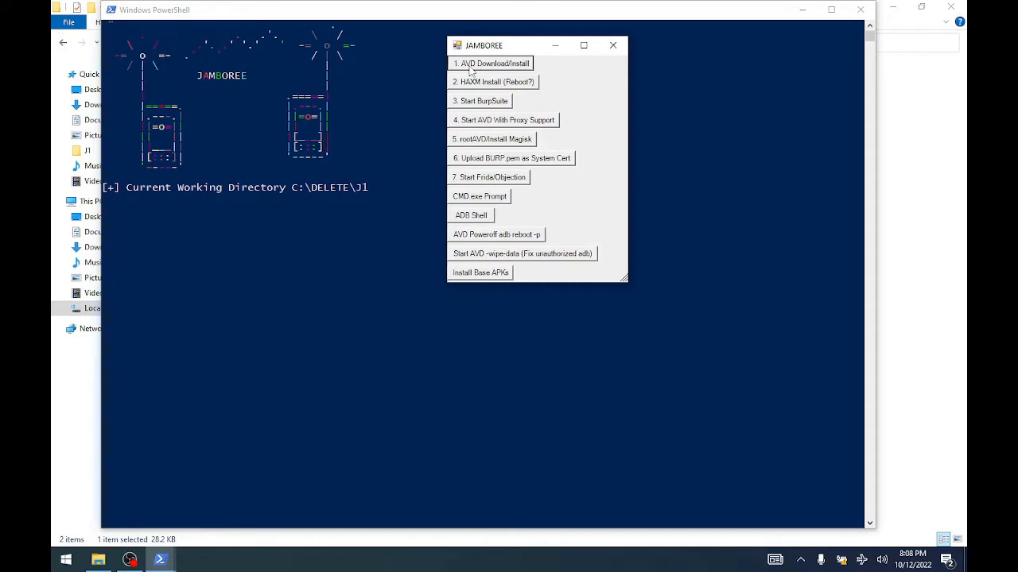
- Start '1. AVD Download/Install' to fetch command line tools, Java, Python and the emulator
click(490, 63)
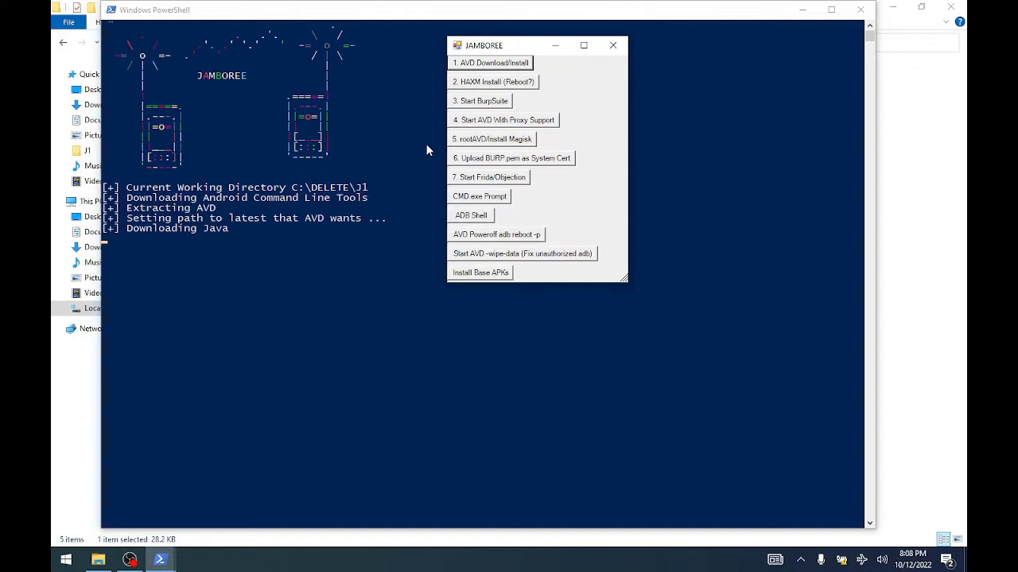
mouse_move(375, 239)
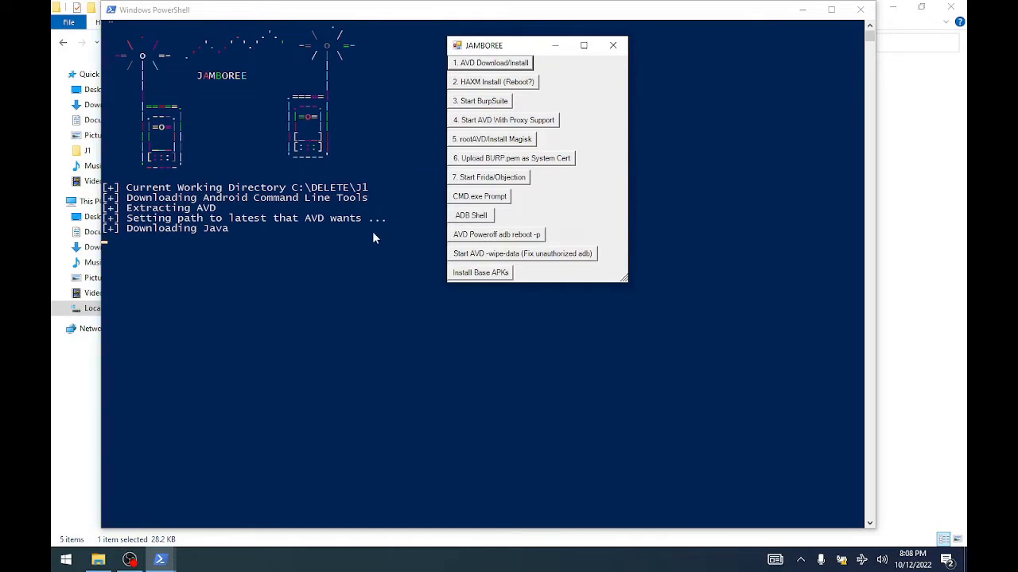
mouse_move(390, 243)
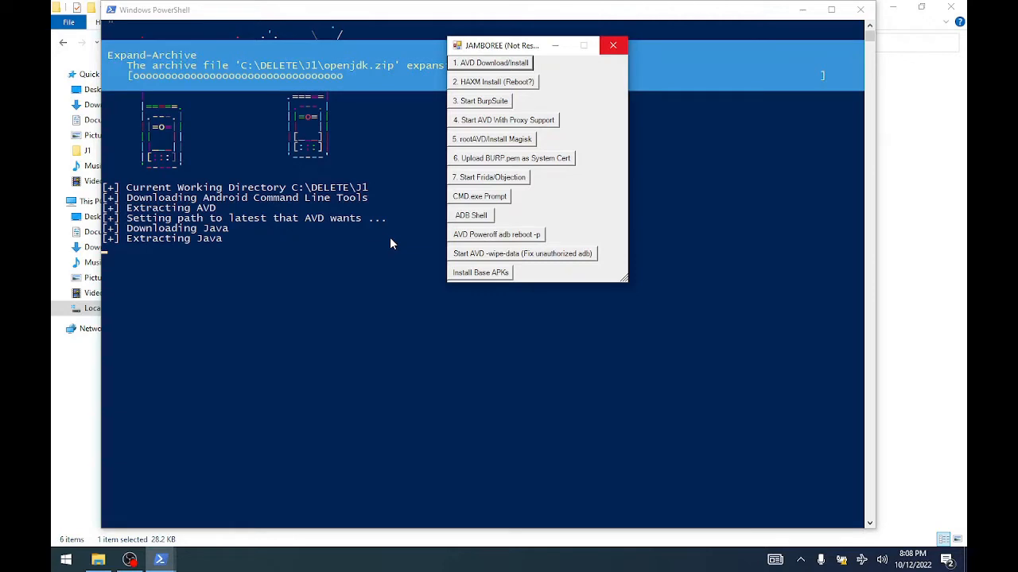
mouse_move(416, 248)
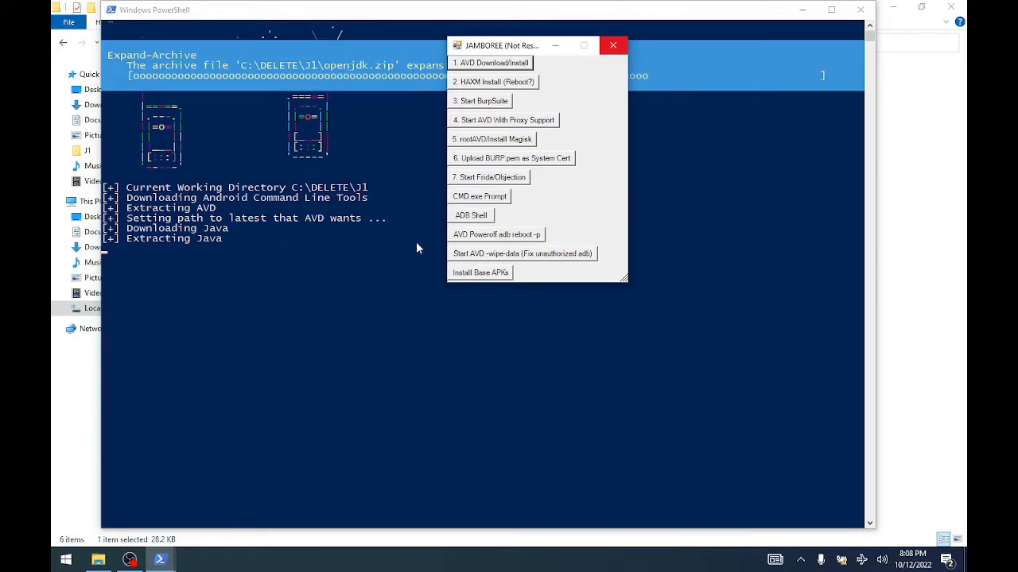
mouse_move(292, 262)
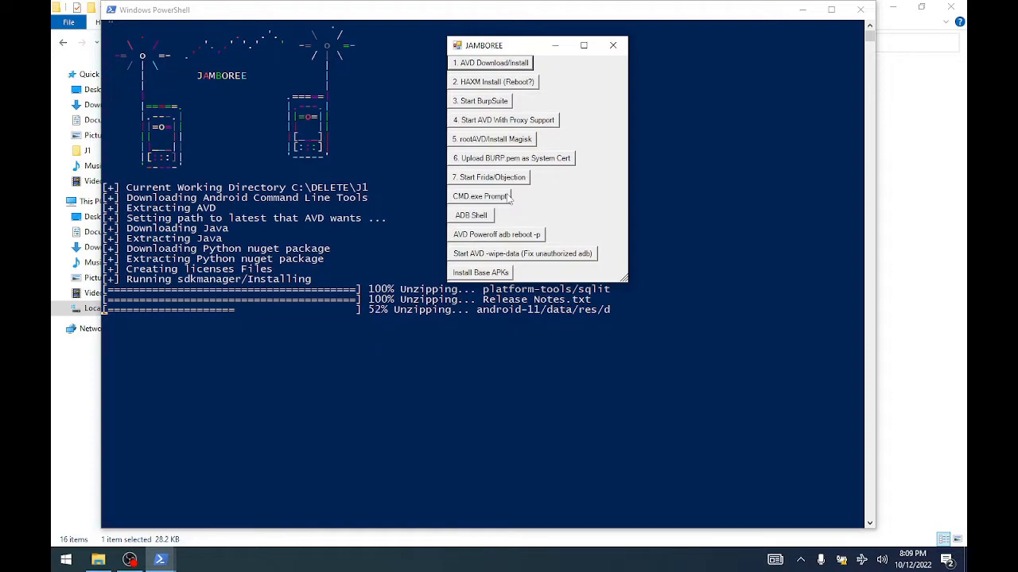
mouse_move(432, 236)
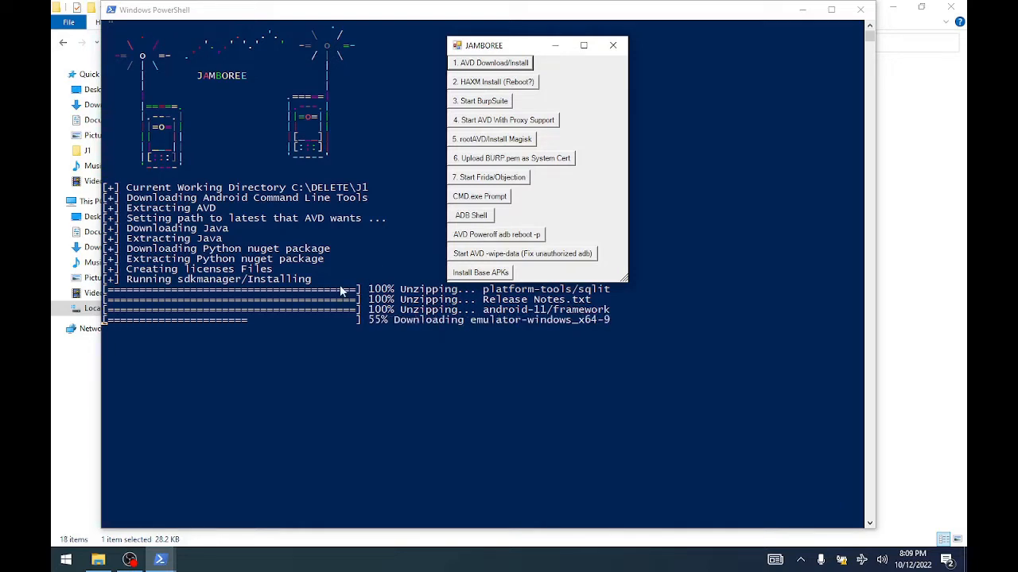
mouse_move(378, 333)
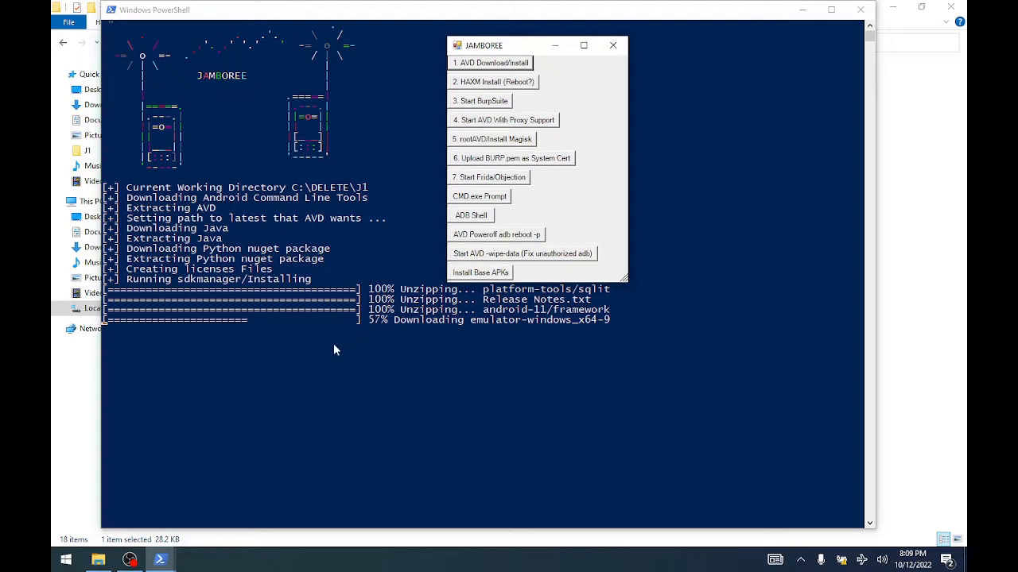
mouse_move(401, 364)
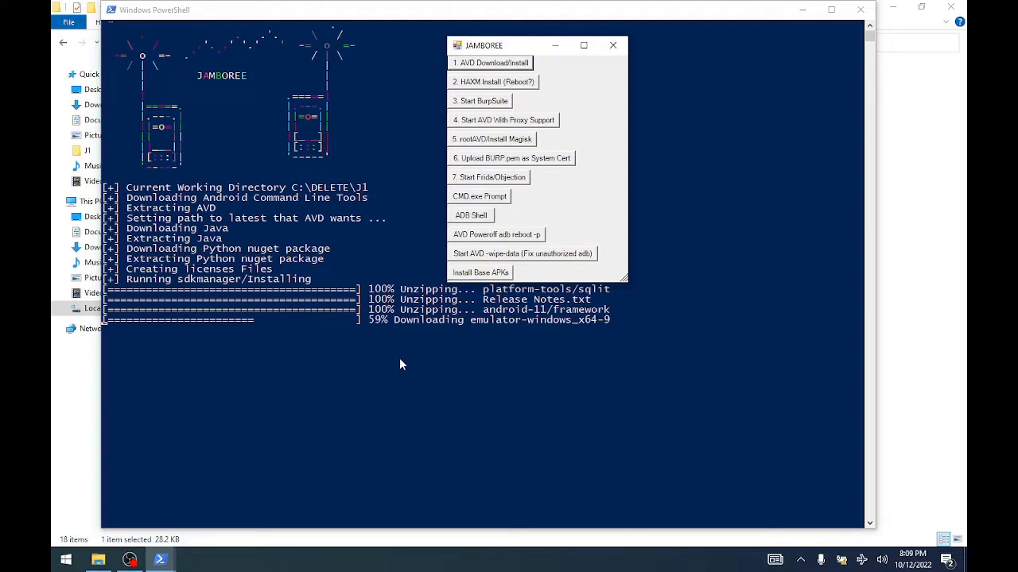
mouse_move(412, 361)
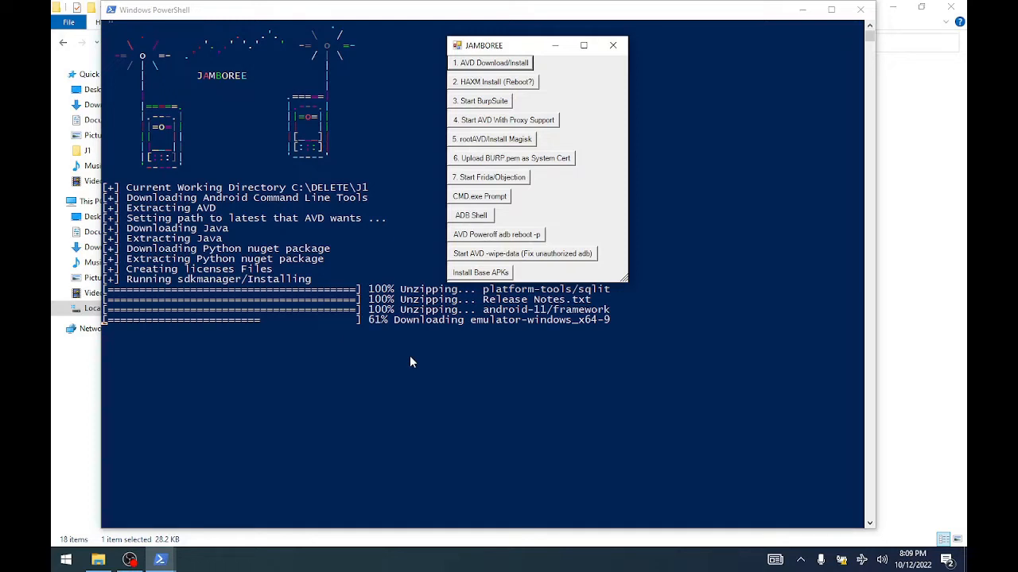
mouse_move(472, 372)
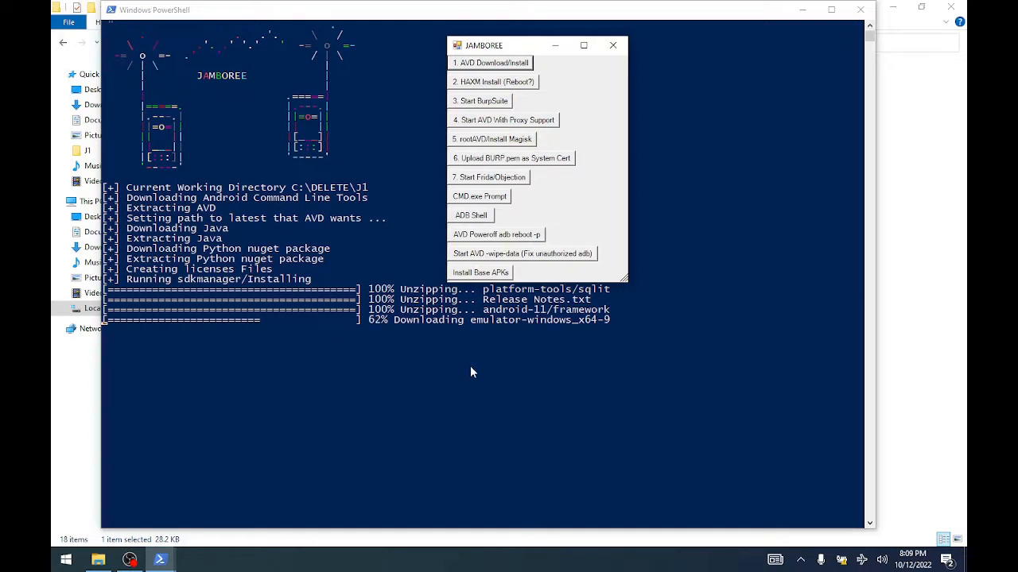
mouse_move(451, 380)
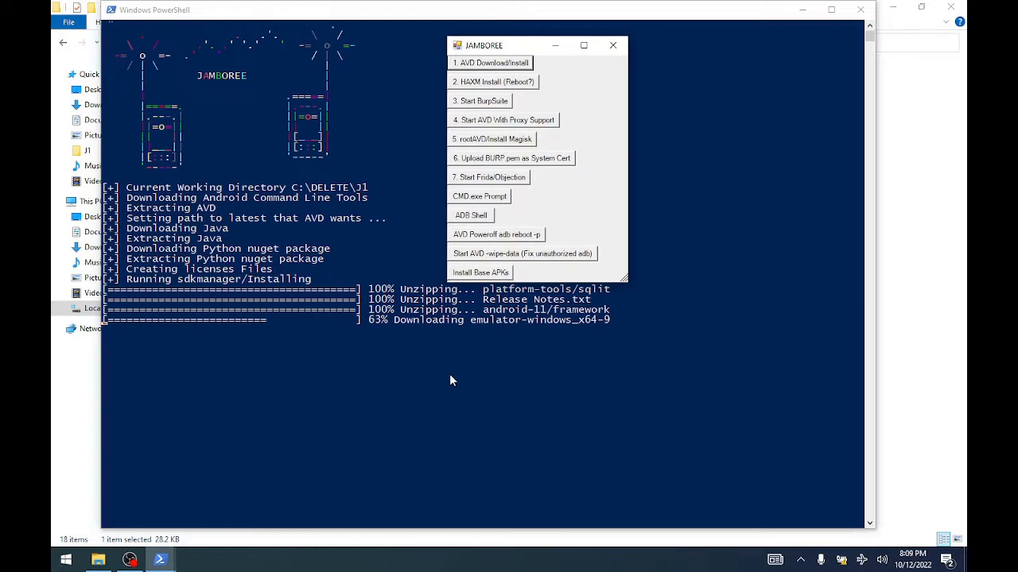
mouse_move(442, 376)
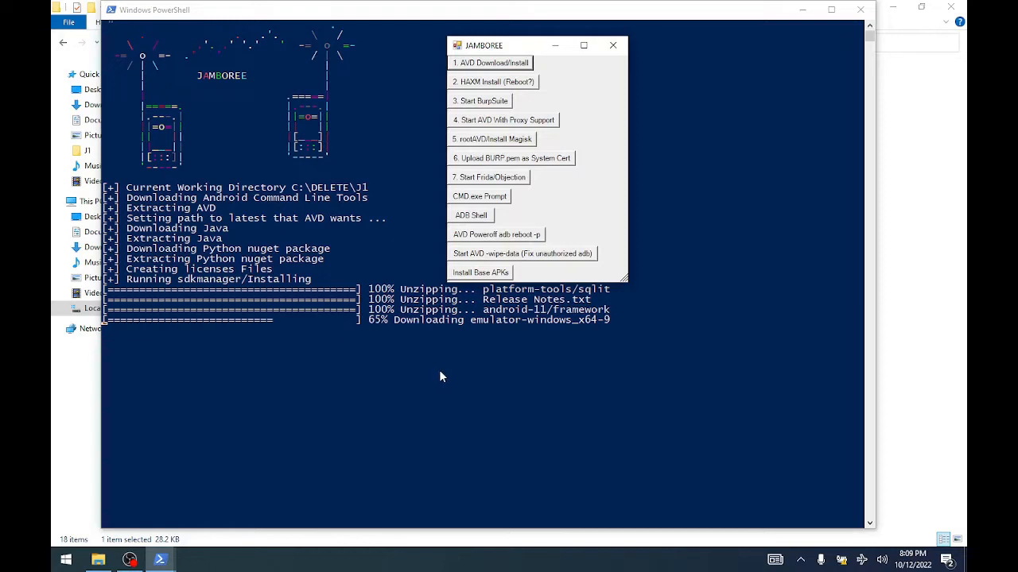
mouse_move(400, 345)
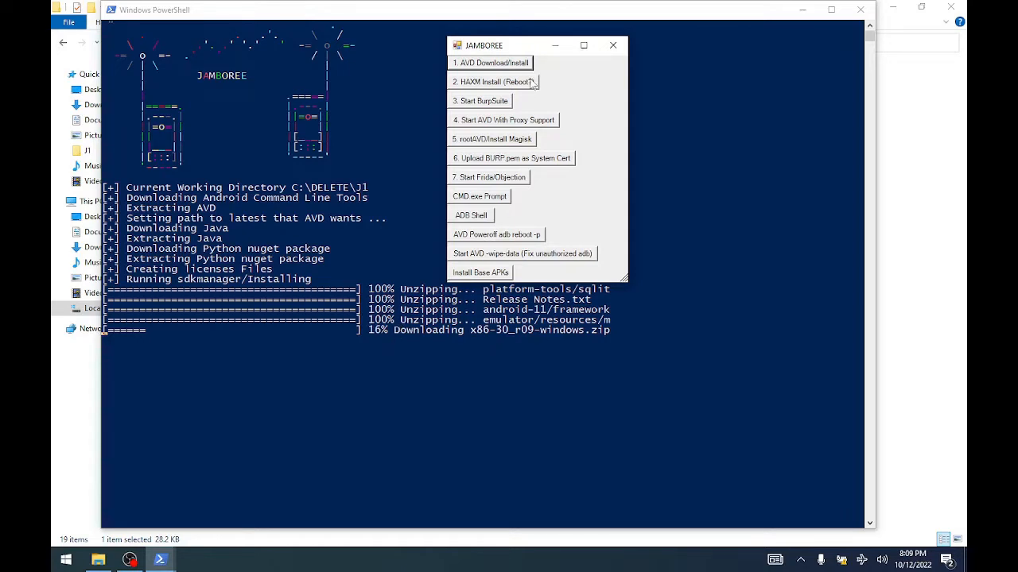
mouse_move(559, 89)
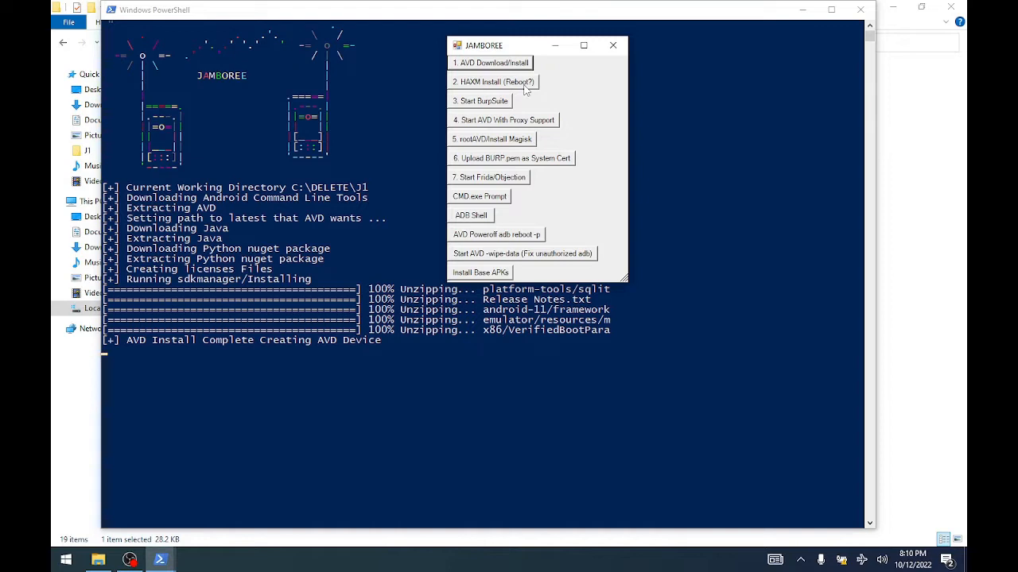
mouse_move(551, 95)
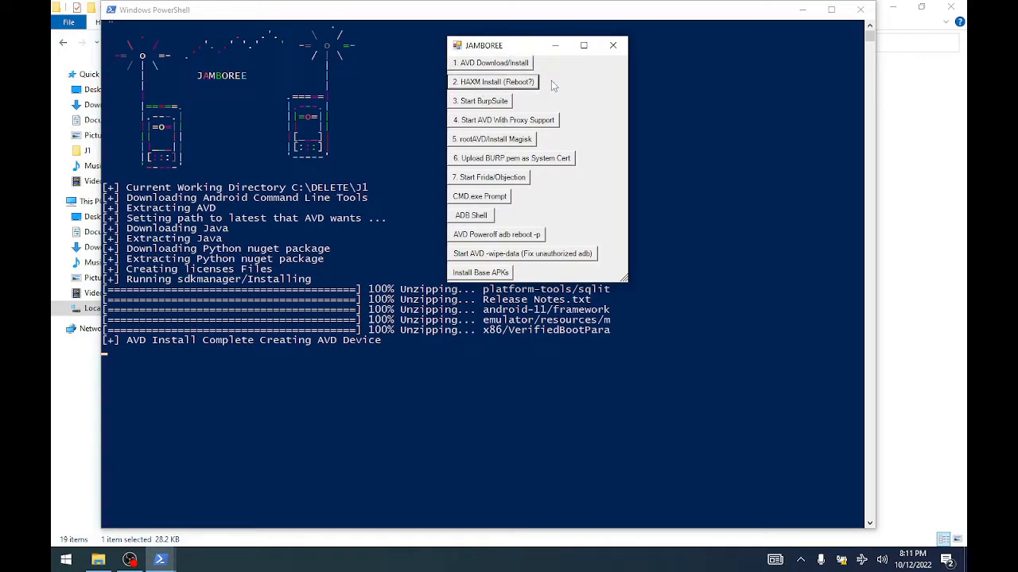
mouse_move(523, 105)
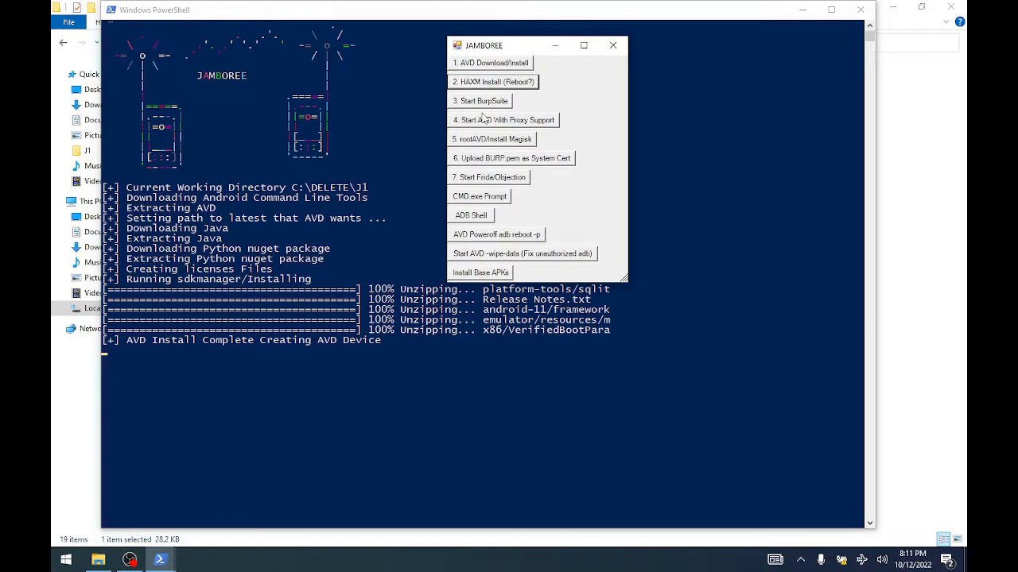
mouse_move(517, 114)
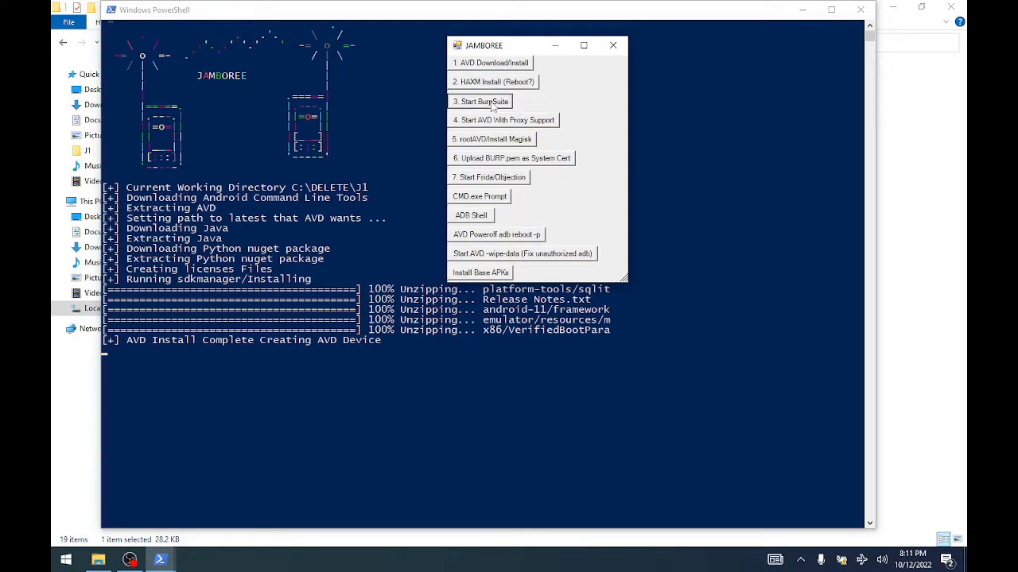
- Launch '3. Start BurpSuite' so Burp downloads and opens its startup dialog
click(479, 101)
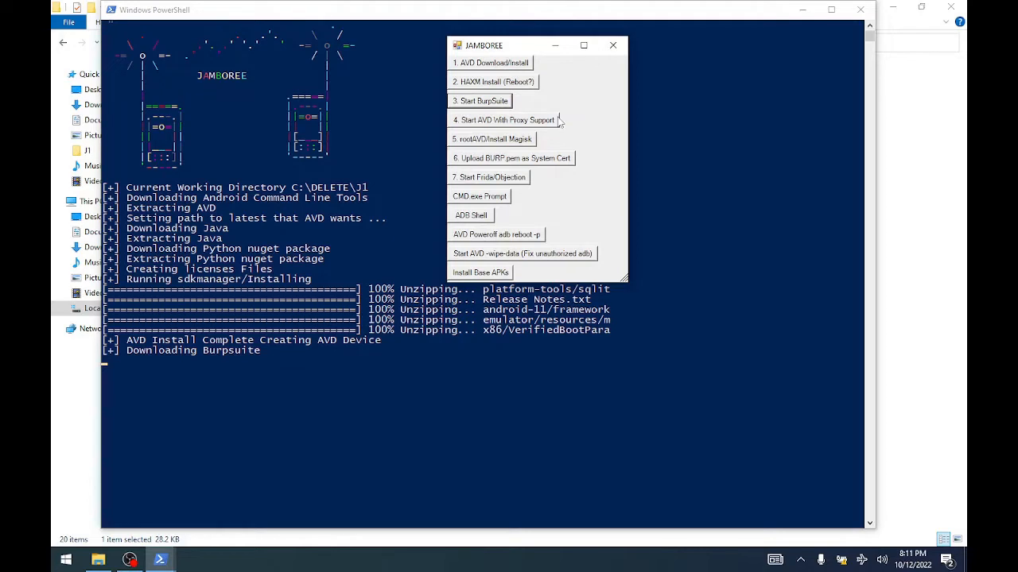
mouse_move(551, 167)
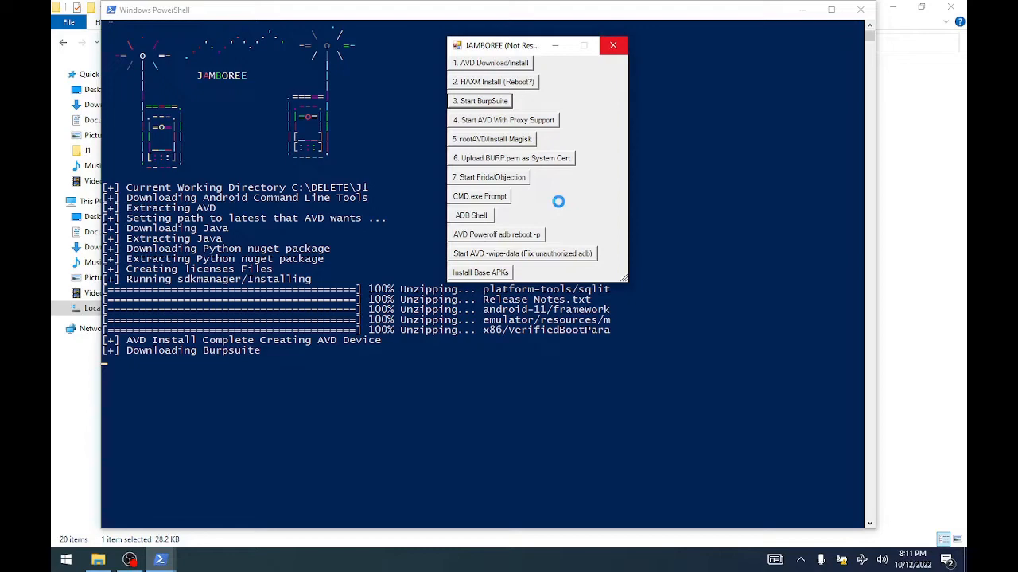
click(479, 101)
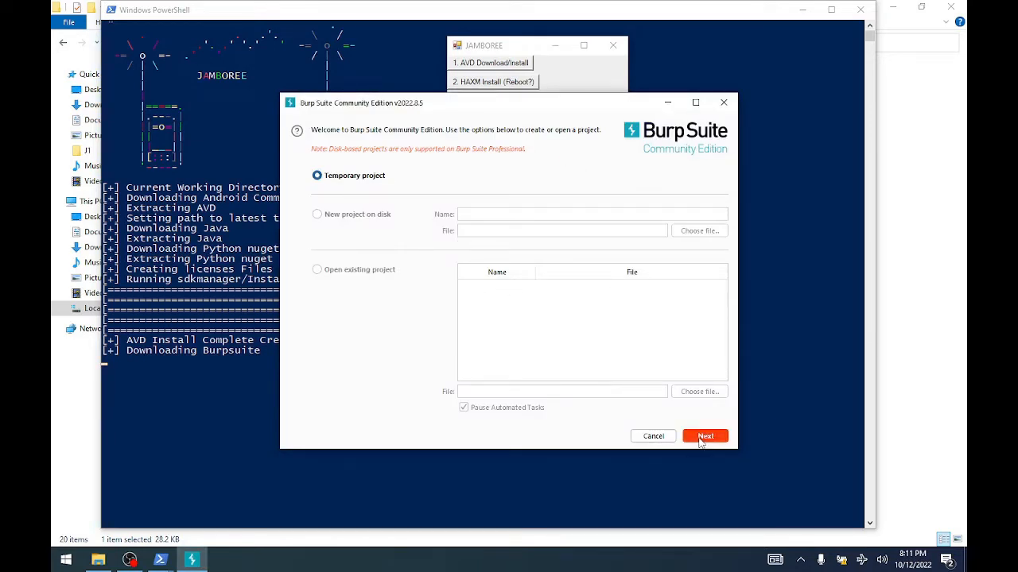
- Start Burp's temporary project and confirm in the Proxy view that Intercept is off
click(704, 436)
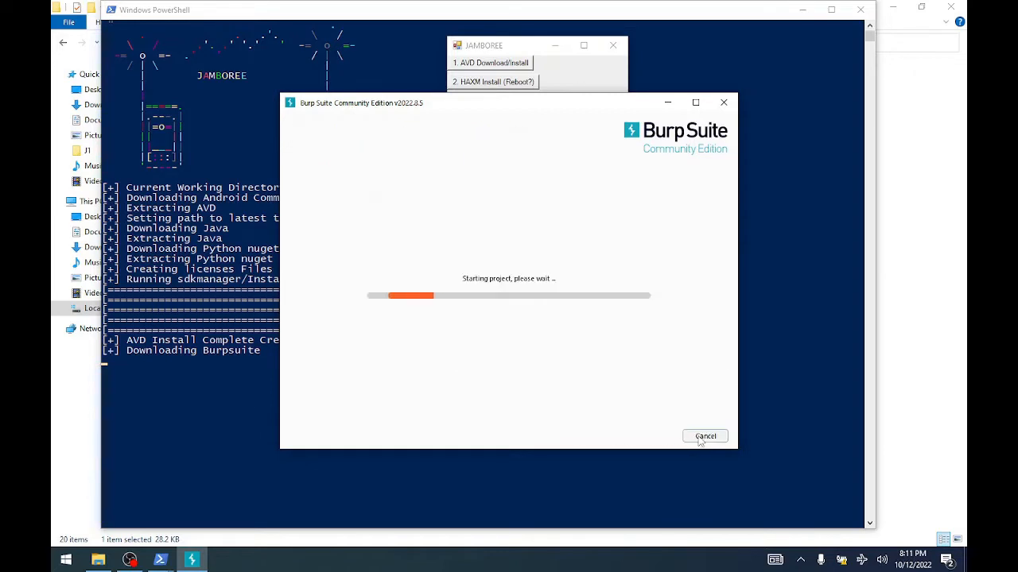
mouse_move(578, 324)
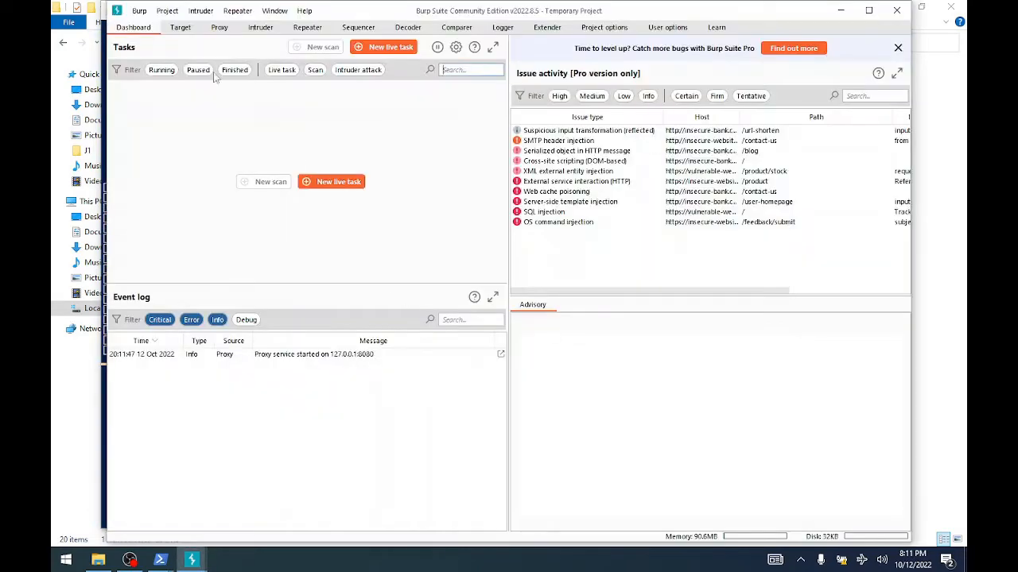
click(219, 27)
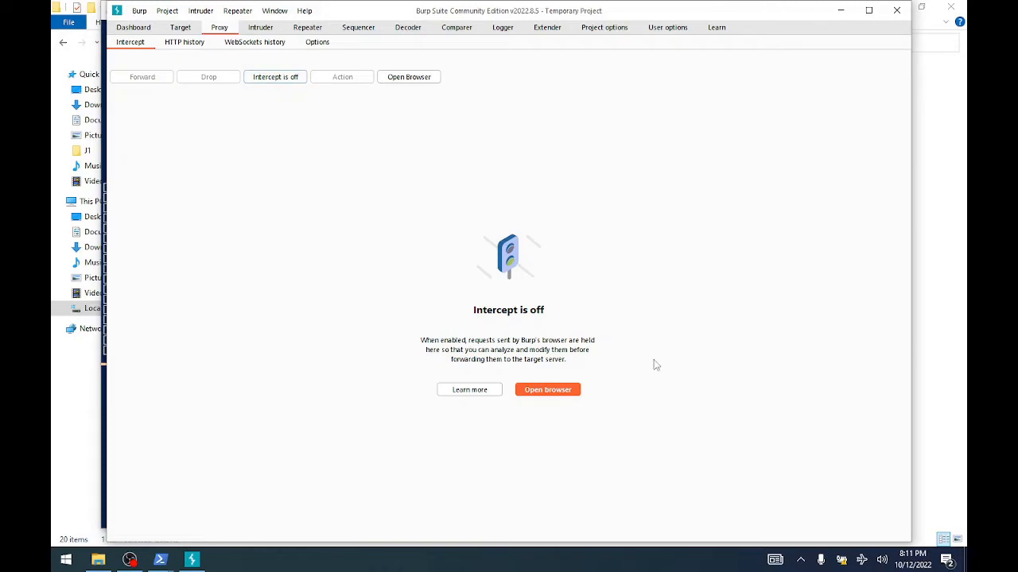
mouse_move(531, 319)
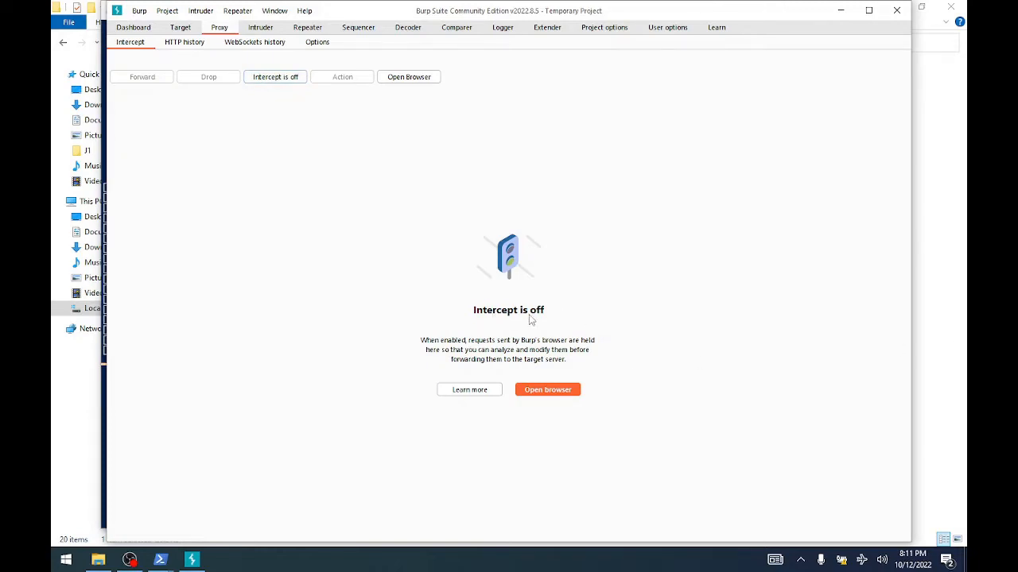
click(184, 42)
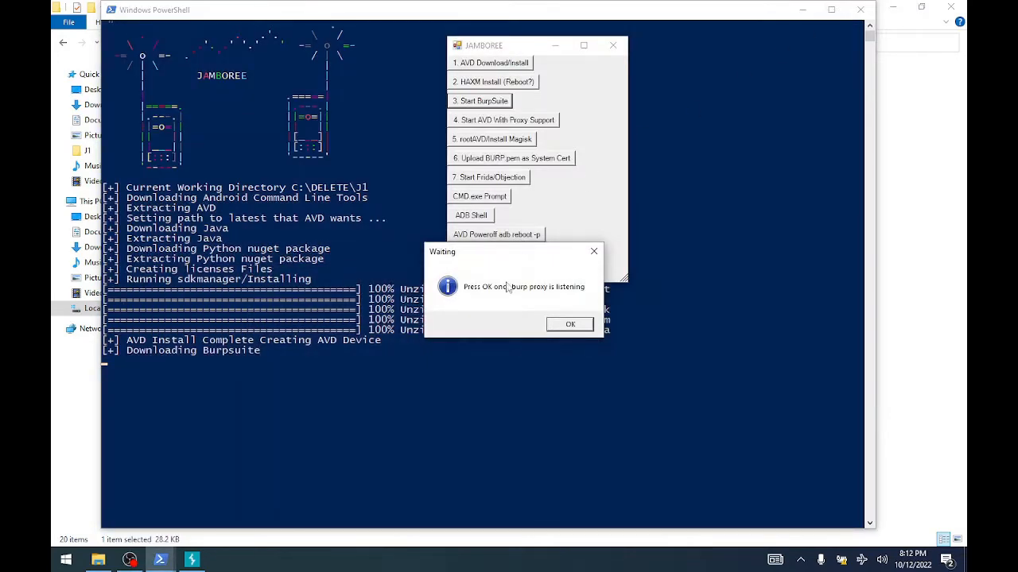
- Move the Waiting dialog aside and confirm the Burp proxy is listening to fetch its certificate
drag(513, 252, 497, 229)
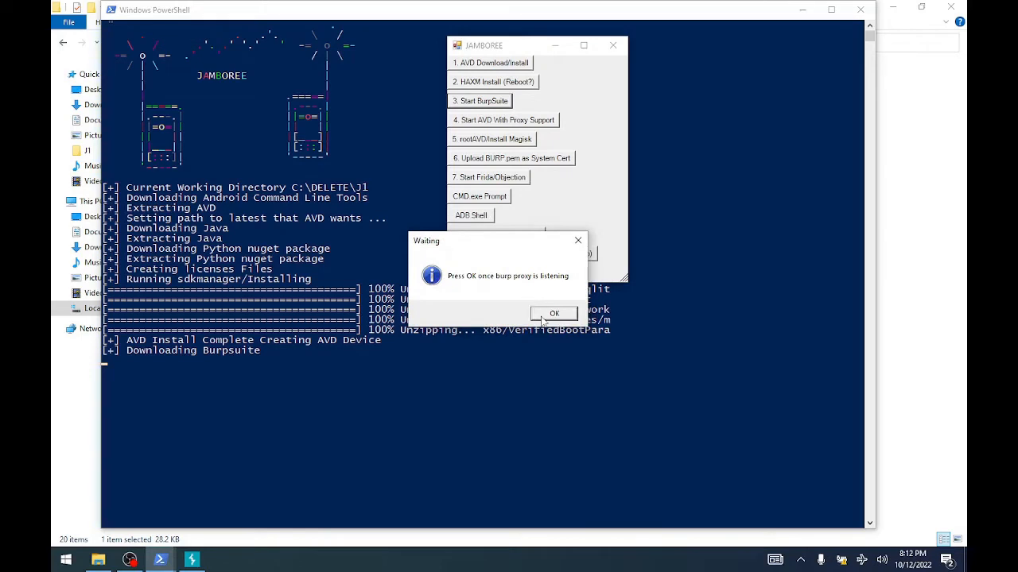
click(554, 313)
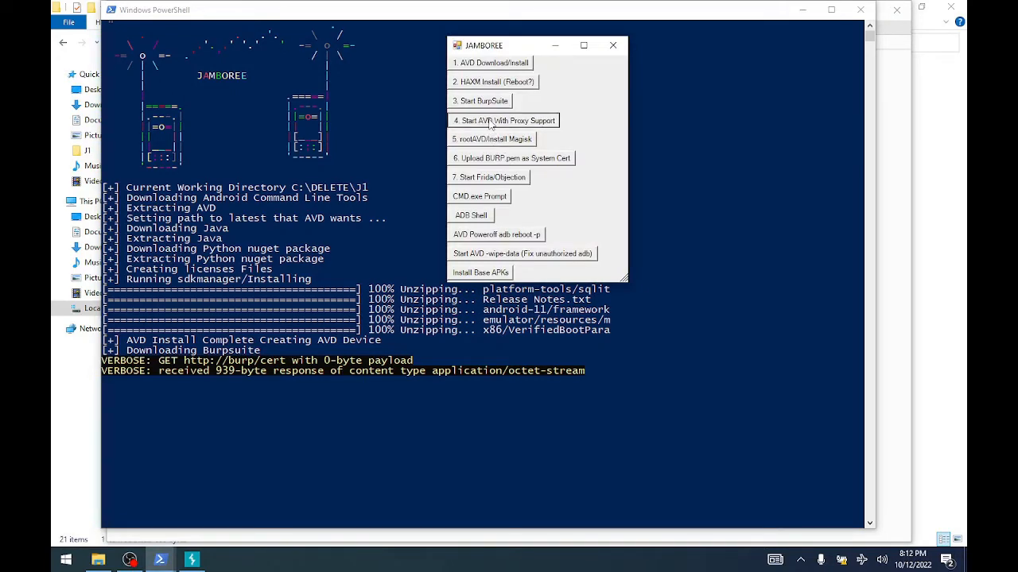
- Run '4. Start AVD With Proxy Support' to boot the pixel_2 emulator through the proxy
click(503, 120)
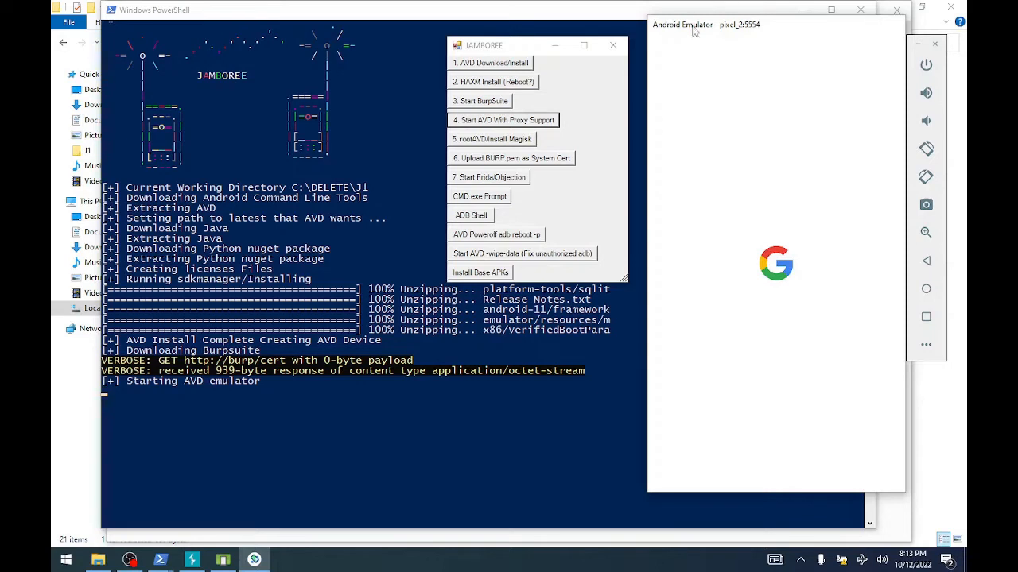
mouse_move(584, 138)
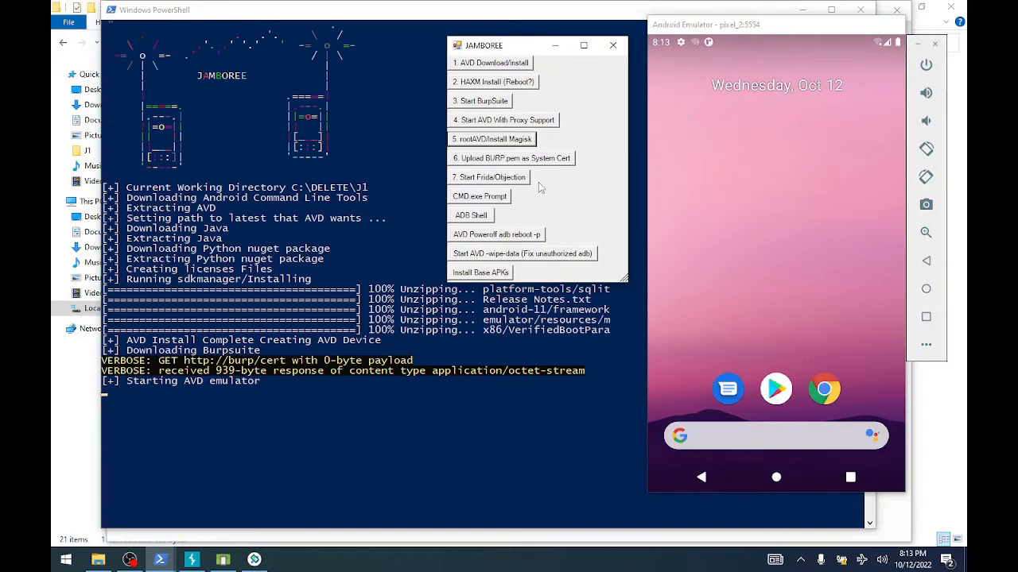
mouse_move(583, 177)
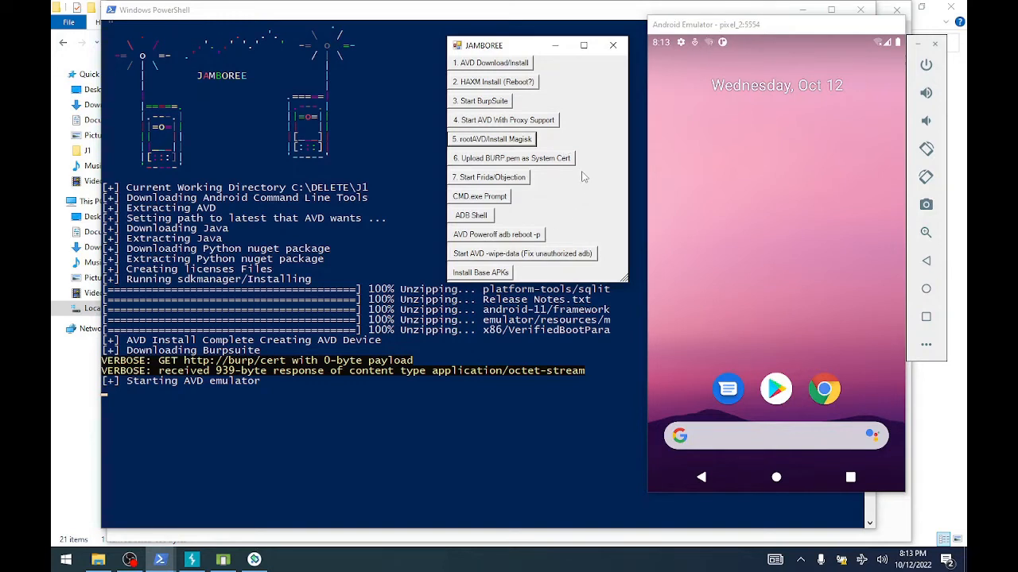
mouse_move(588, 209)
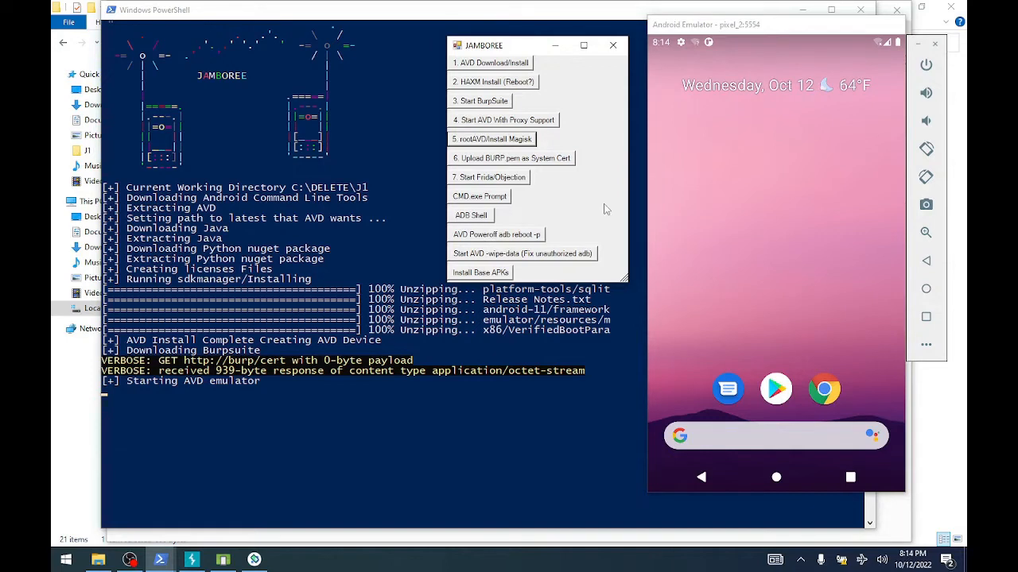
mouse_move(579, 208)
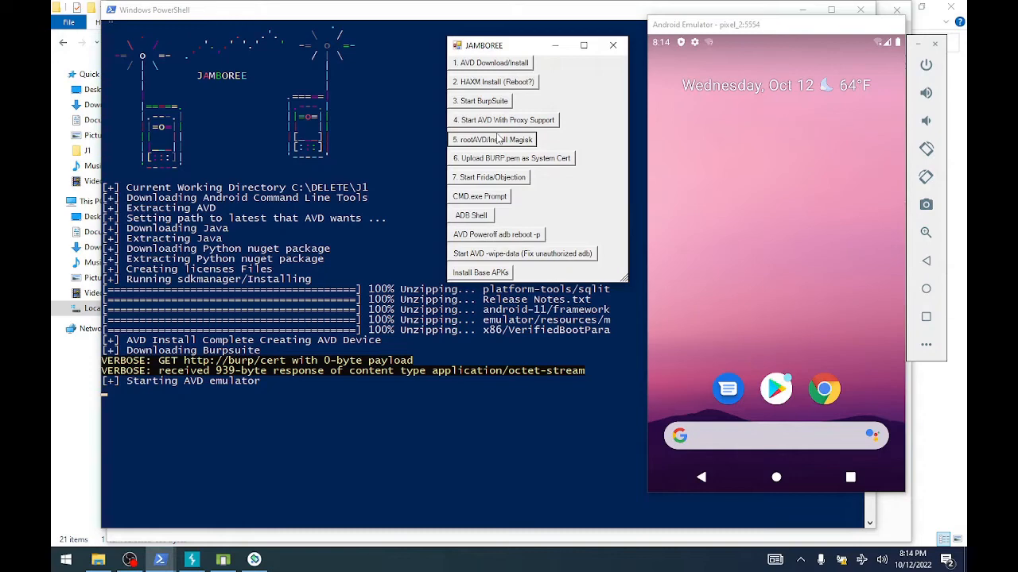
- Run '5. rootAVD/Install Magisk' to patch Magisk into the emulator's ramdisk
click(491, 139)
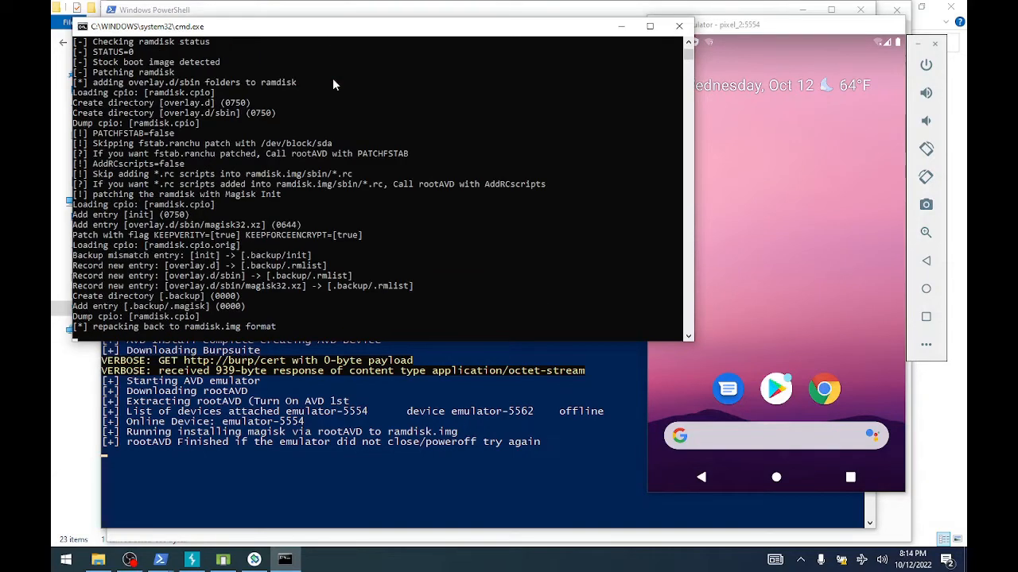
mouse_move(604, 157)
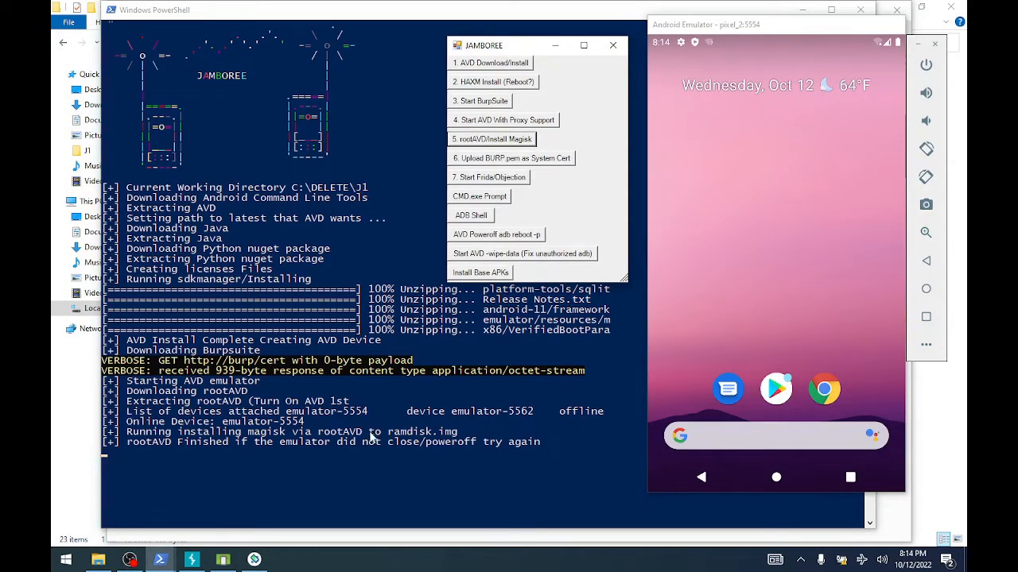
mouse_move(338, 407)
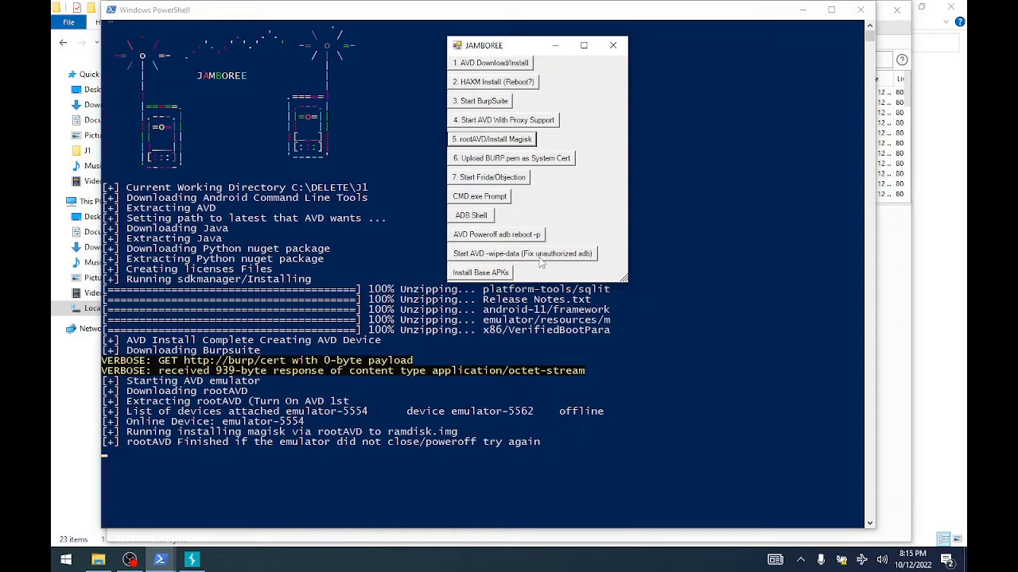
mouse_move(641, 264)
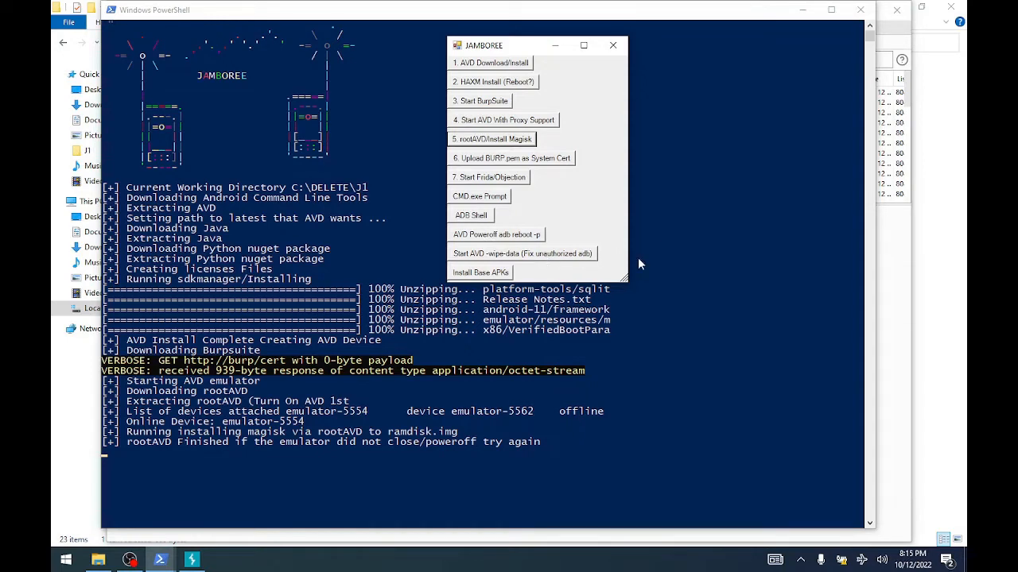
mouse_move(500, 230)
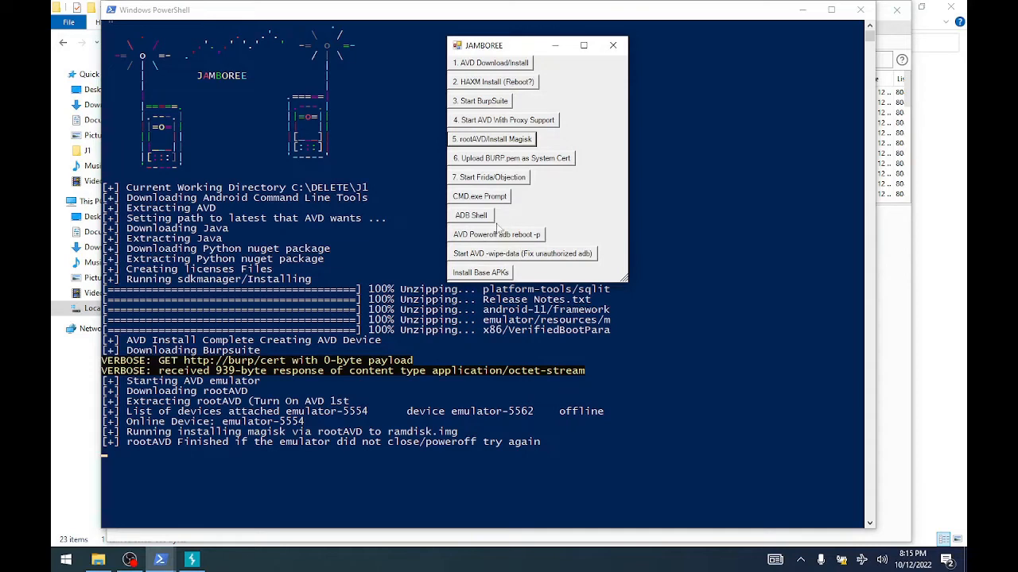
mouse_move(603, 211)
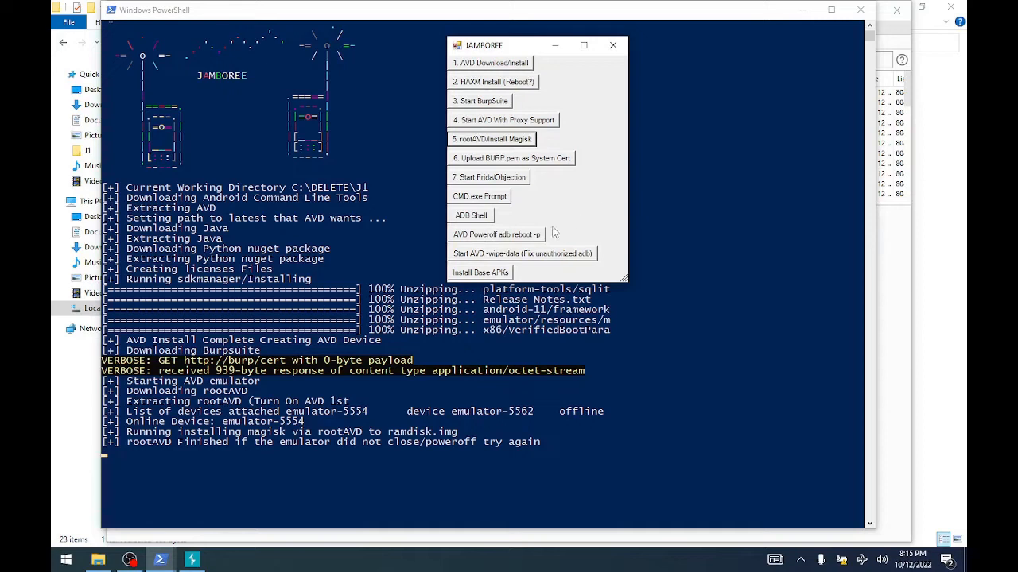
mouse_move(541, 223)
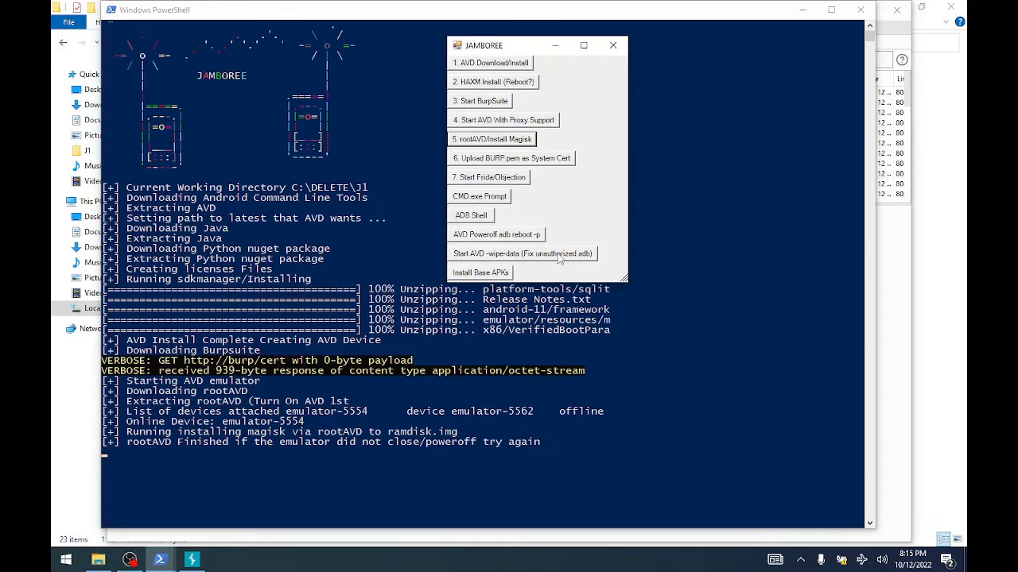
mouse_move(557, 234)
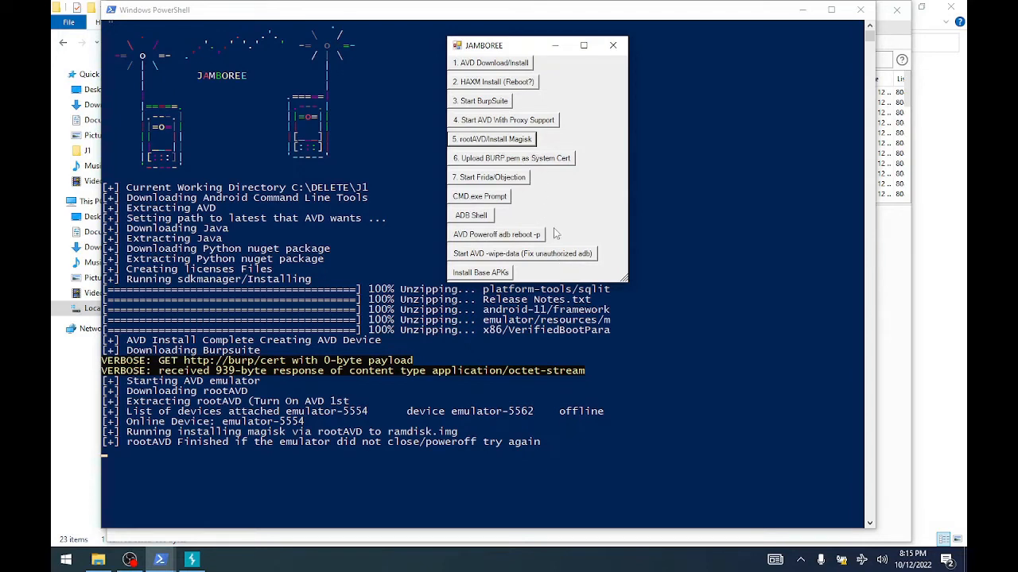
mouse_move(580, 193)
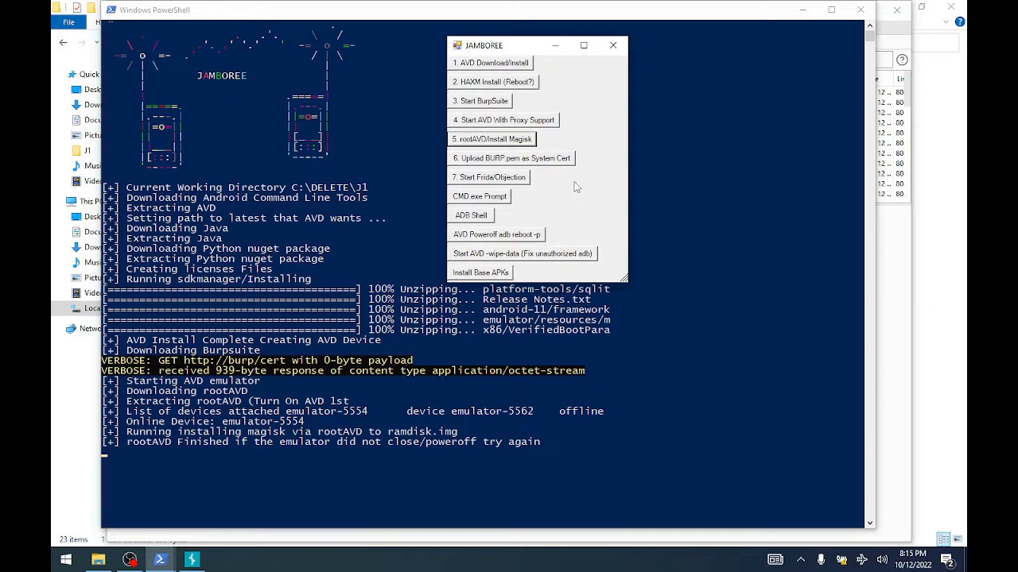
mouse_move(509, 151)
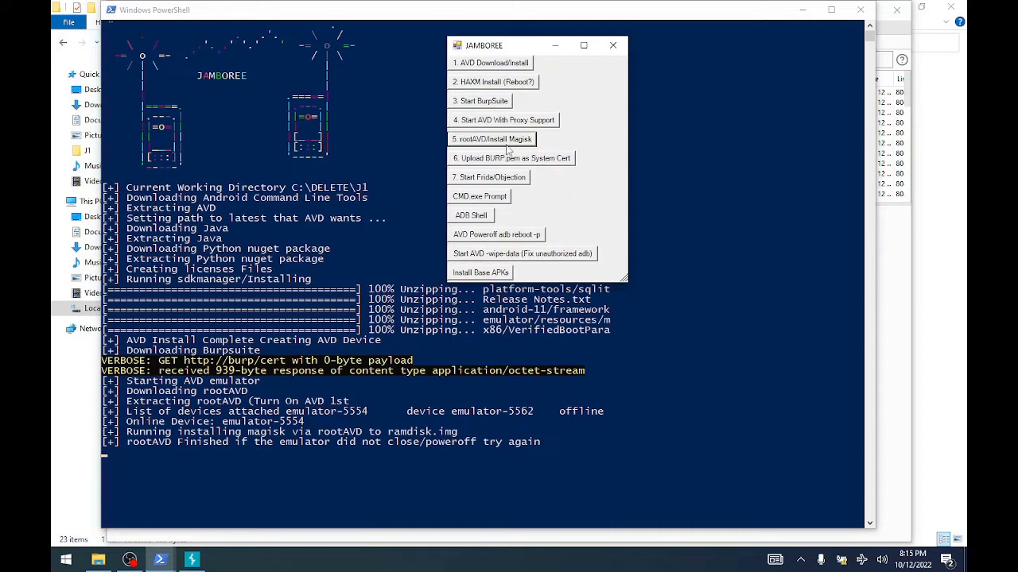
mouse_move(508, 144)
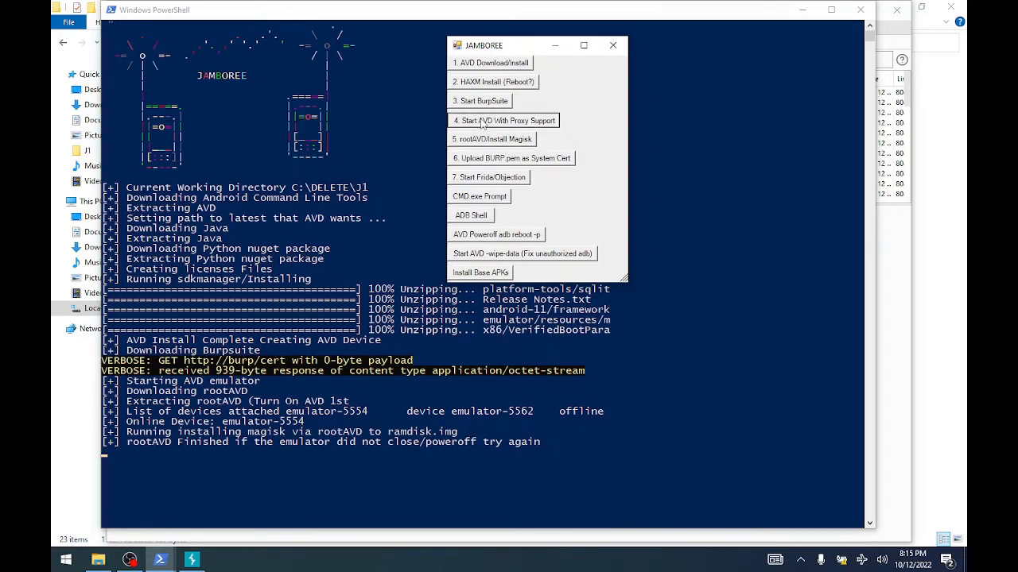
- Restart the rooted emulator via '4. Start AVD With Proxy Support'
click(503, 120)
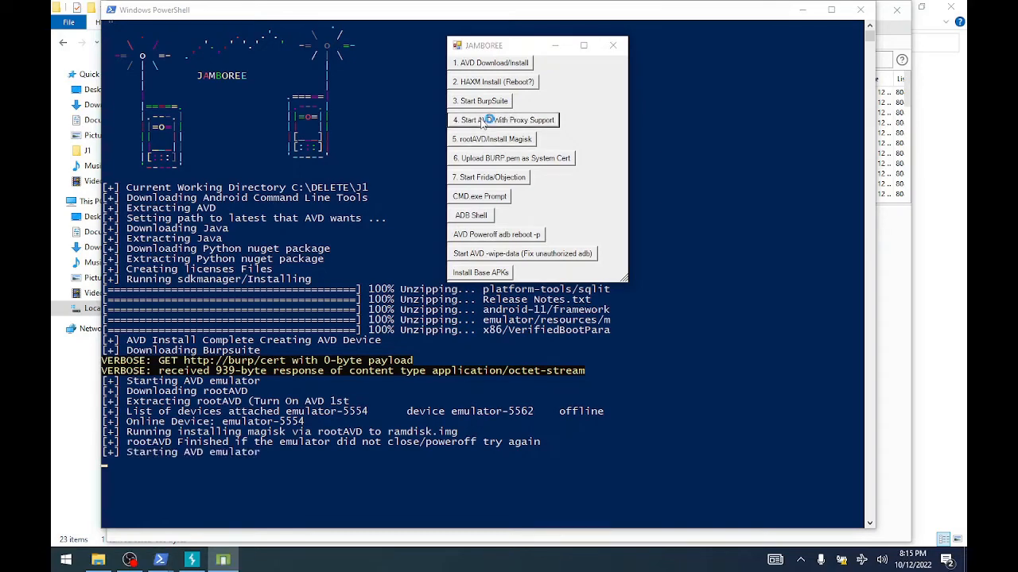
click(503, 120)
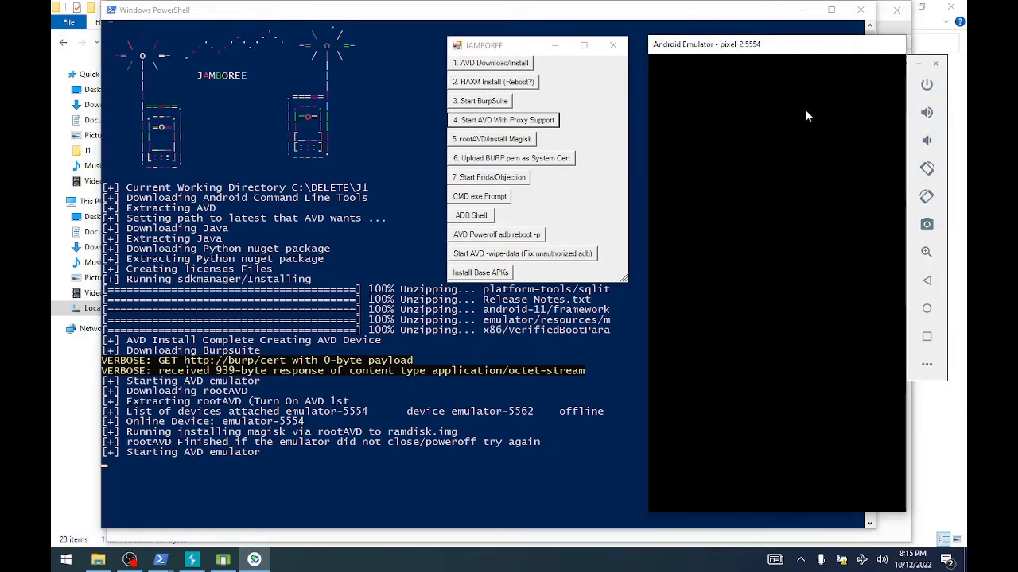
mouse_move(665, 129)
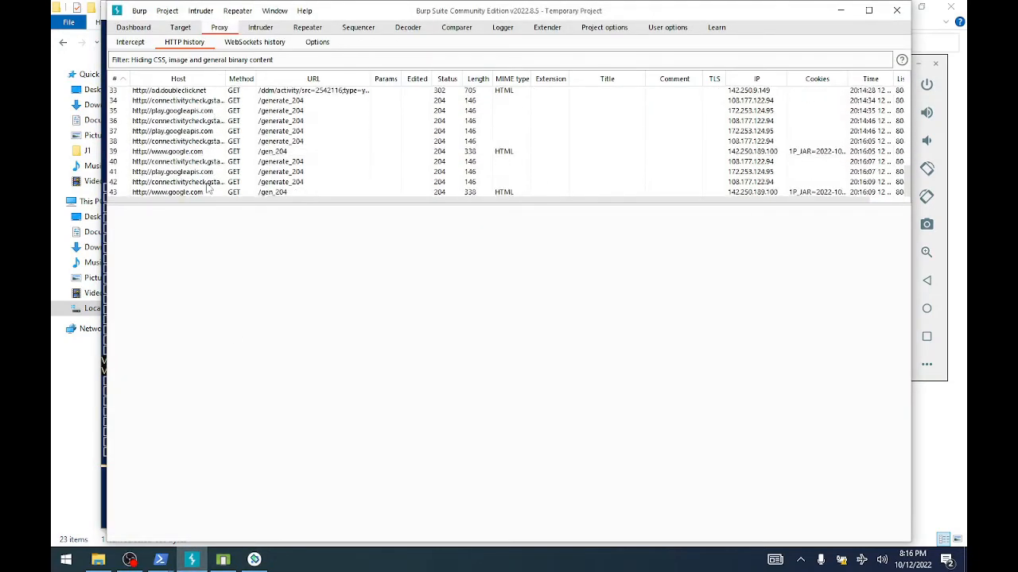
click(167, 191)
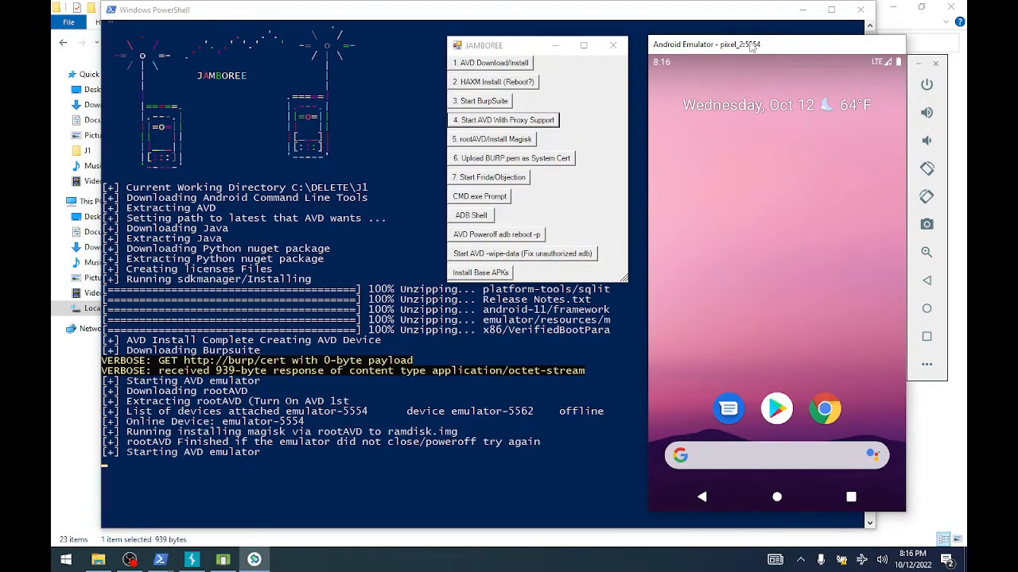
mouse_move(754, 135)
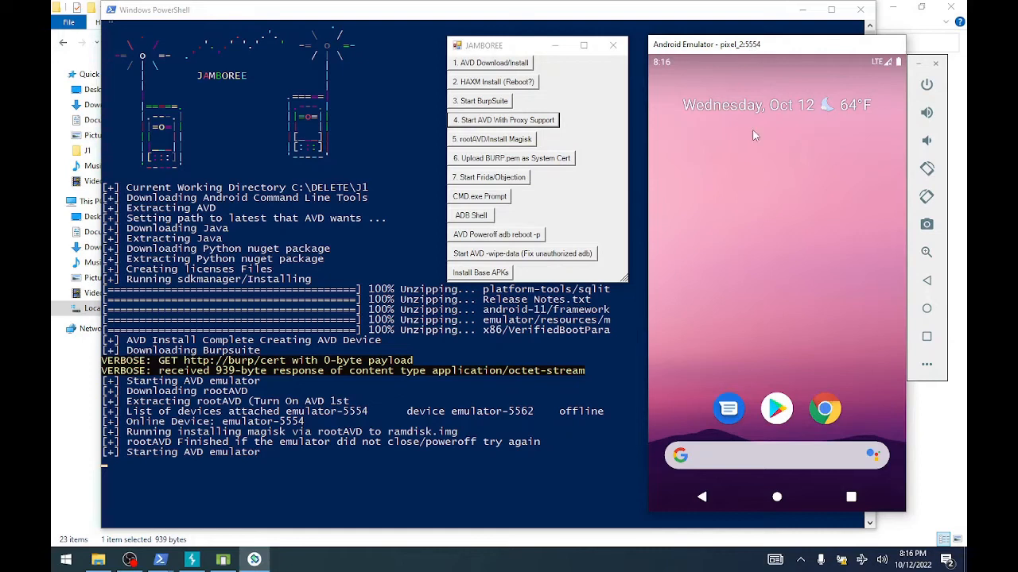
mouse_move(747, 164)
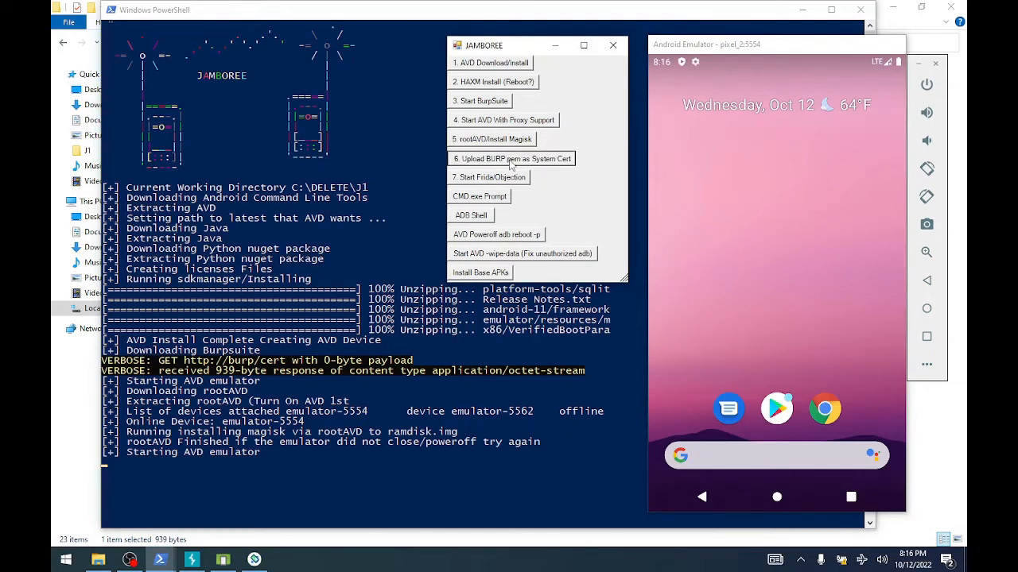
- Run '6. Upload BURP.pem as System Cert' and grant the emulator's Superuser Request
click(511, 159)
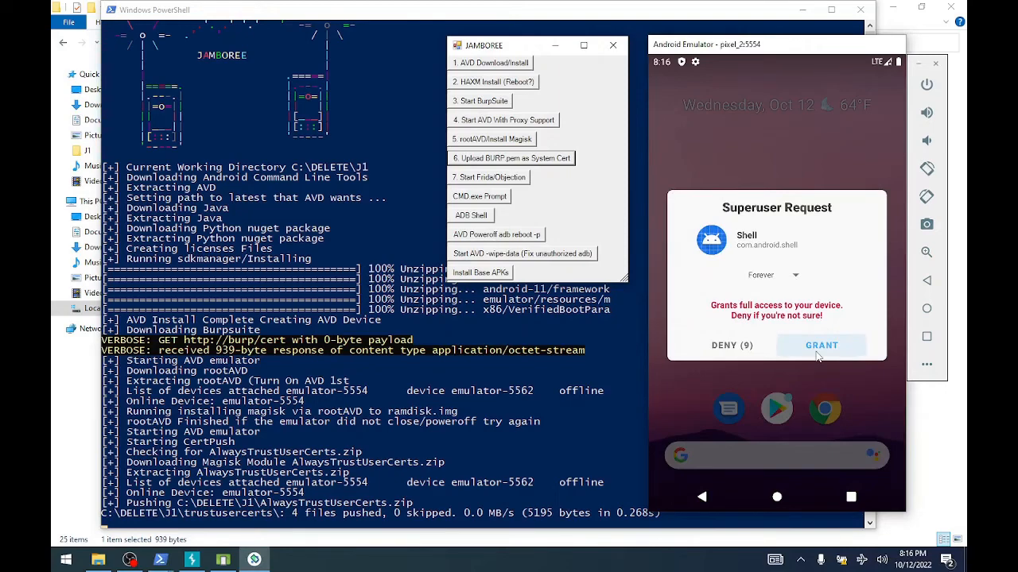
mouse_move(588, 250)
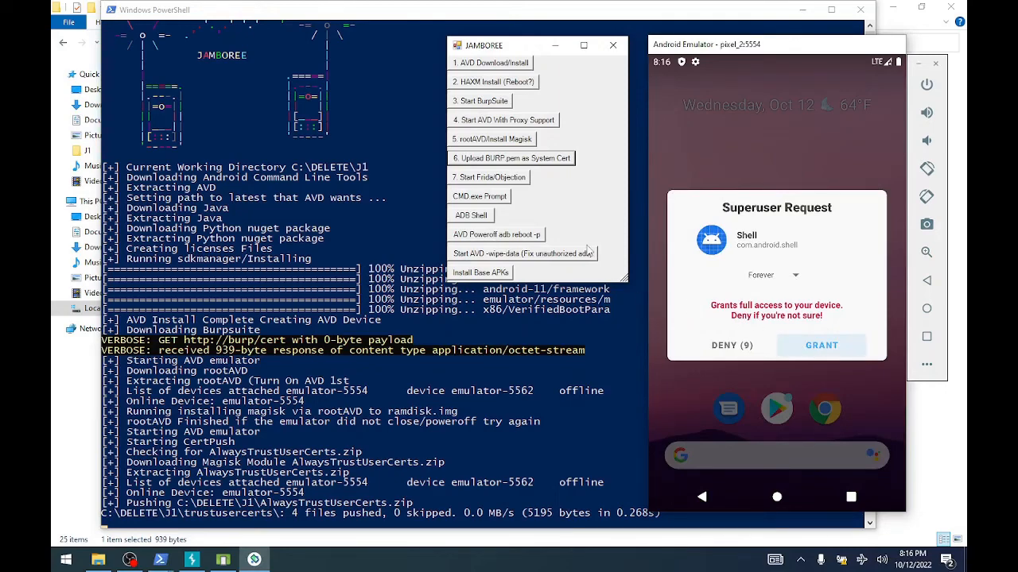
click(822, 345)
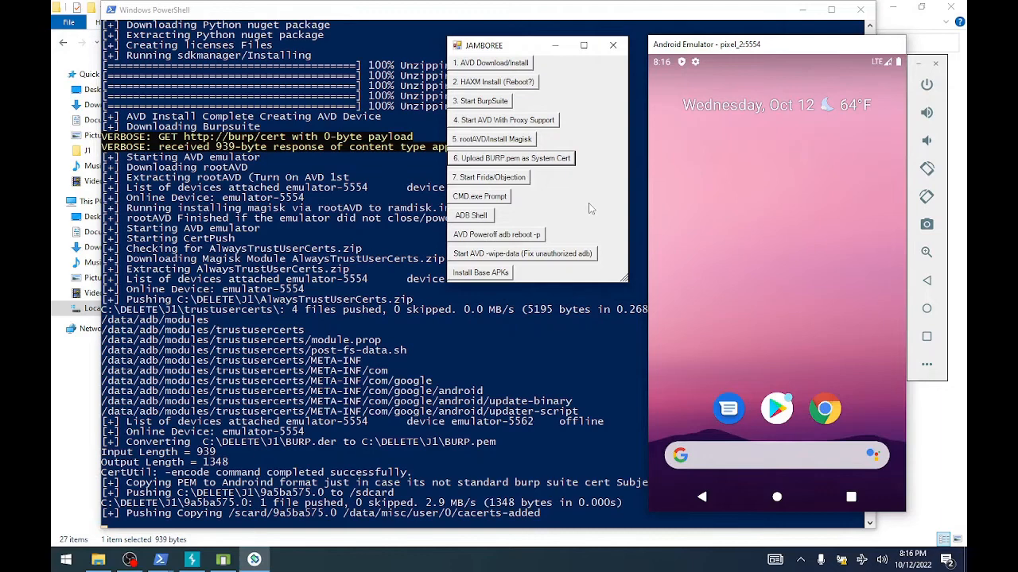
scroll(down, 3)
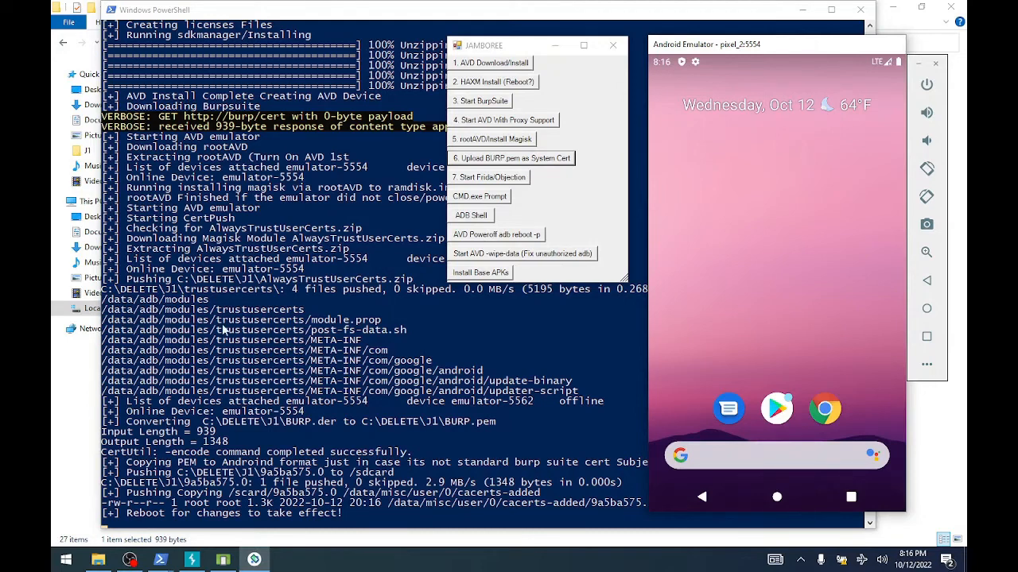
mouse_move(459, 285)
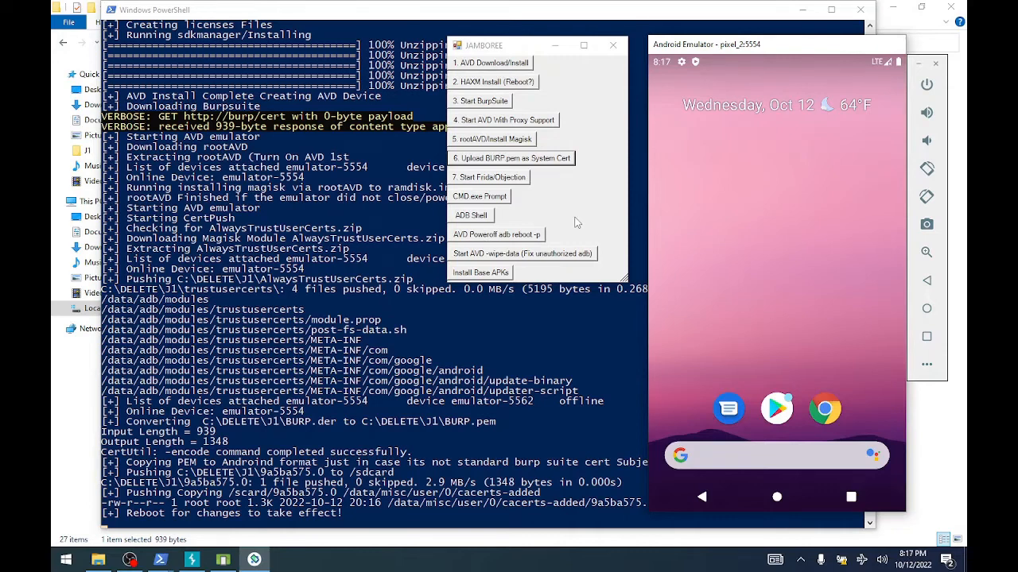
mouse_move(562, 213)
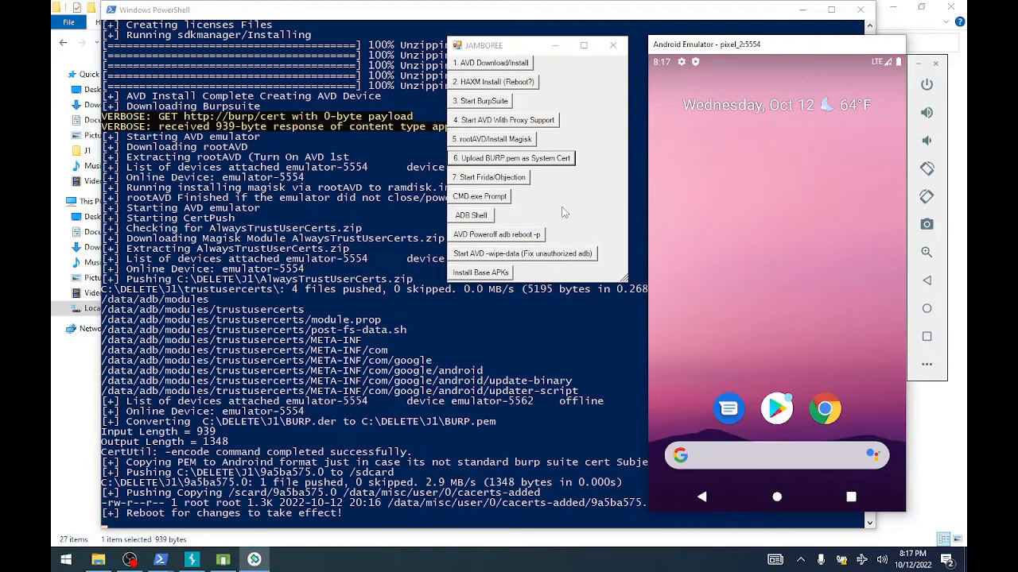
mouse_move(622, 155)
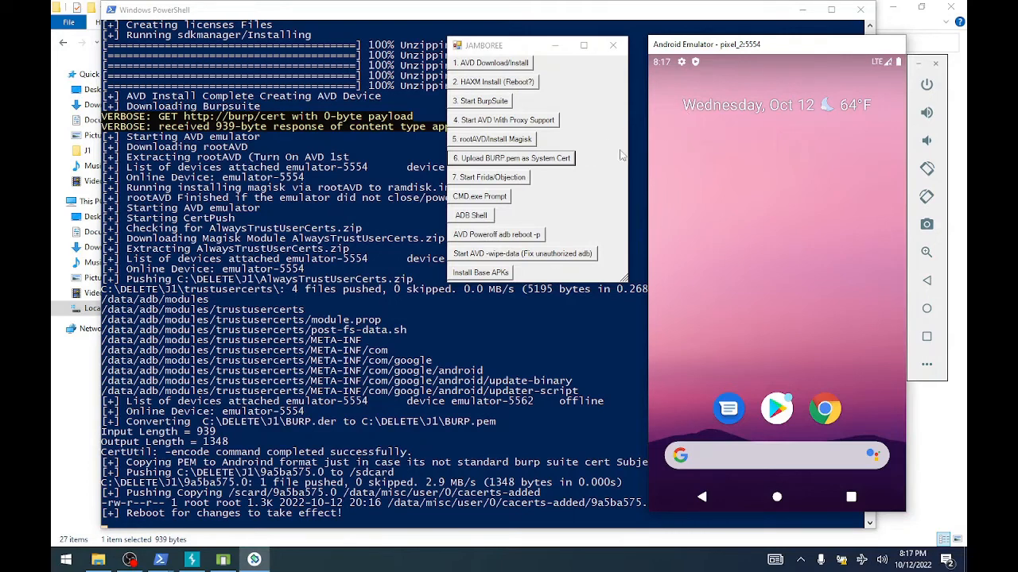
mouse_move(761, 78)
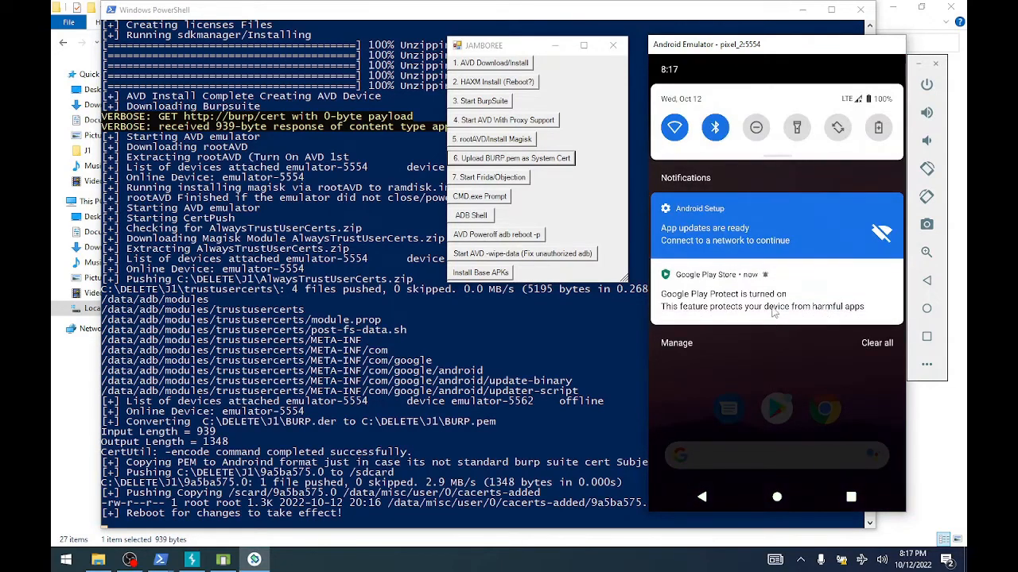
- Check the Play Protect notification on the emulator and return to the home screen
click(777, 298)
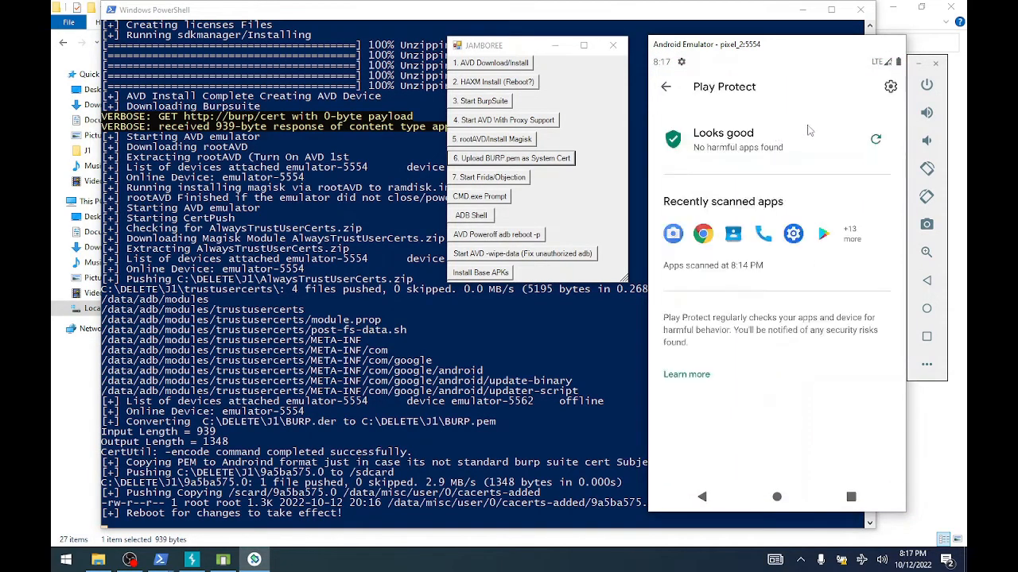
click(890, 86)
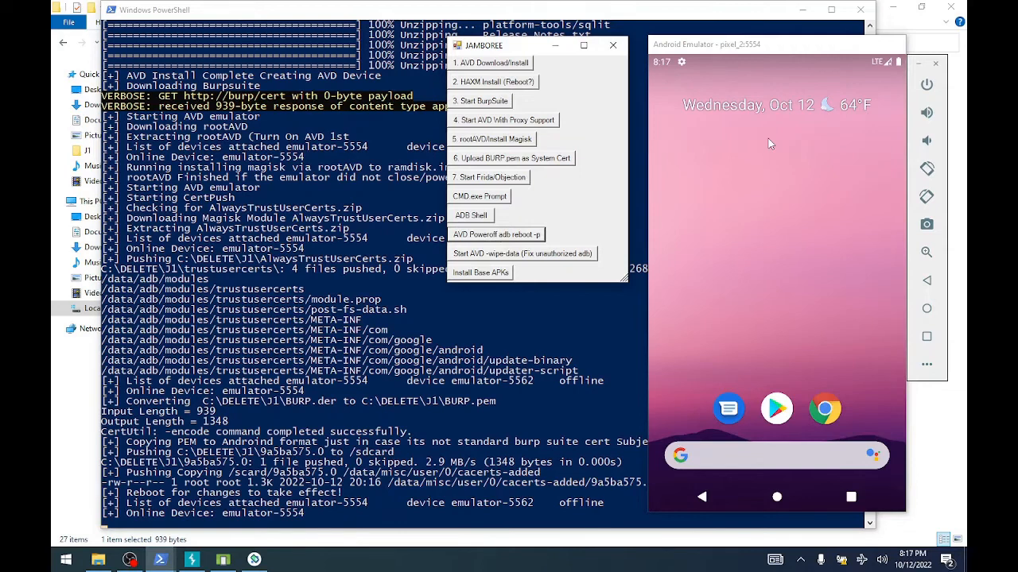
mouse_move(546, 223)
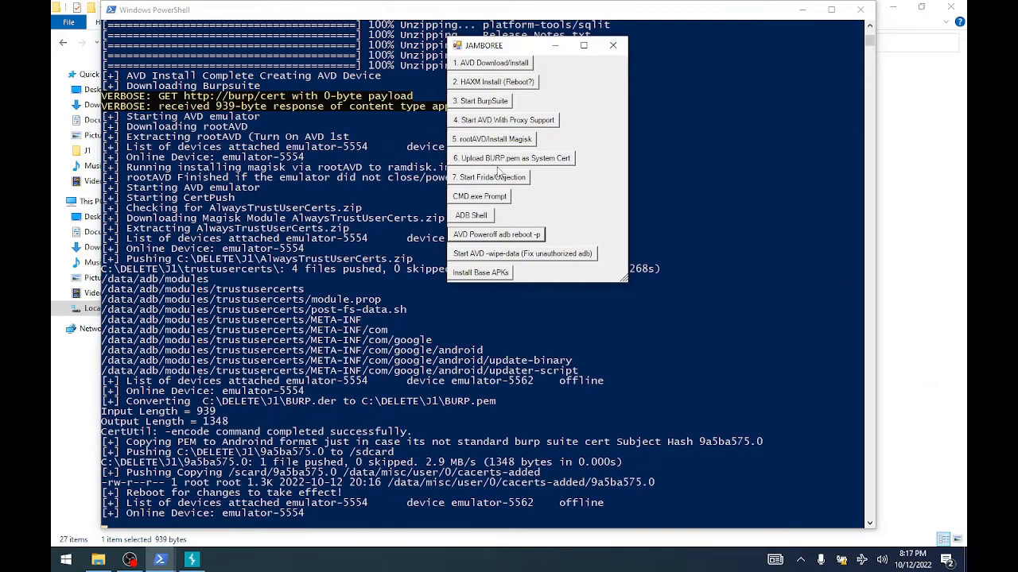
mouse_move(473, 128)
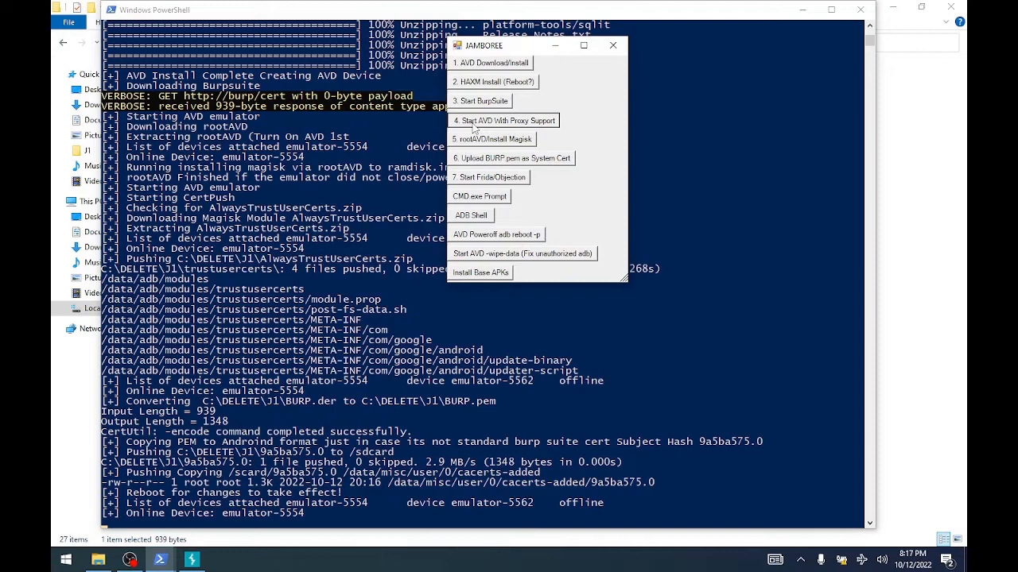
- Start the AVD again with proxy support from Jamboree step 4
click(503, 120)
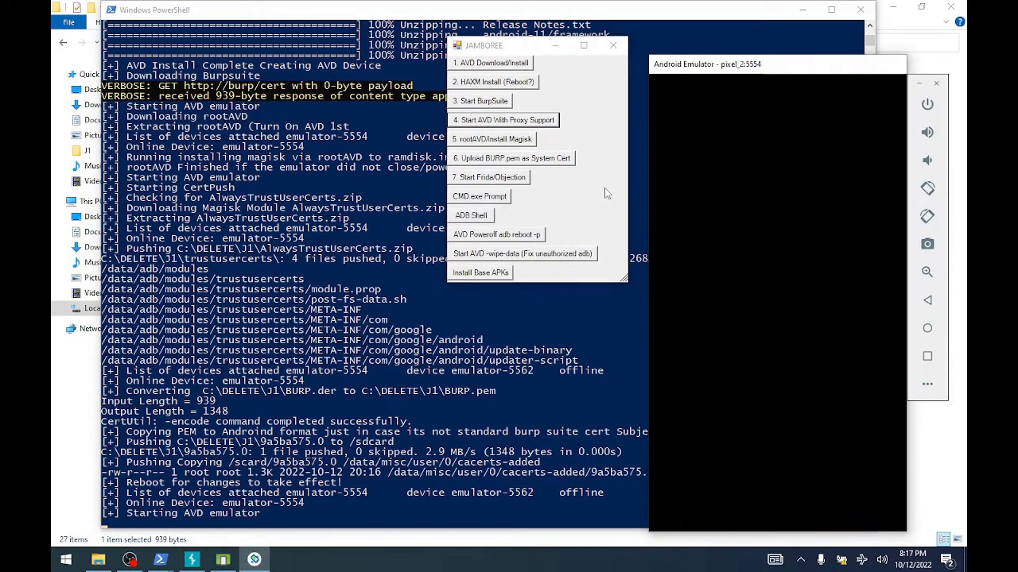
mouse_move(596, 181)
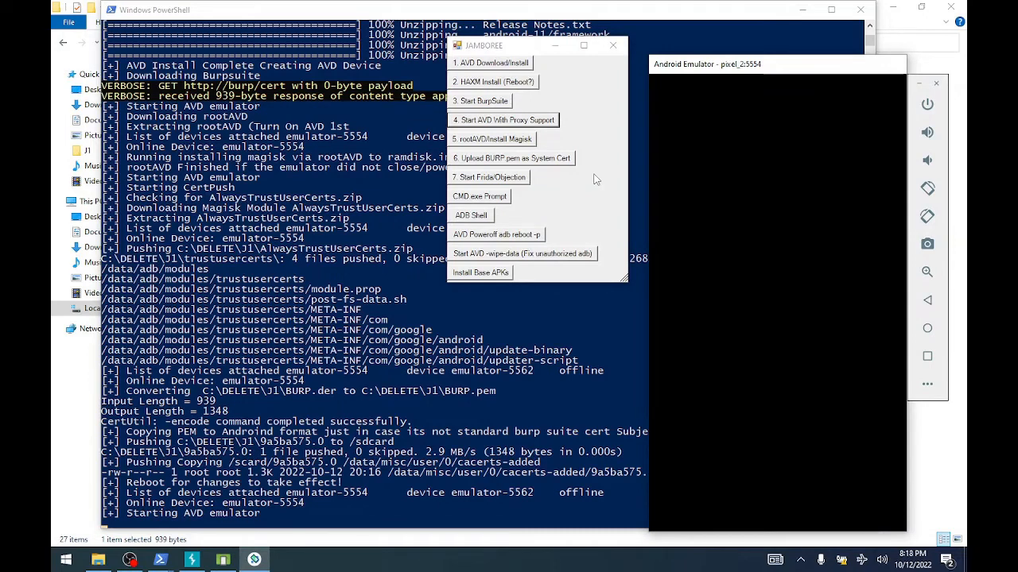
mouse_move(600, 200)
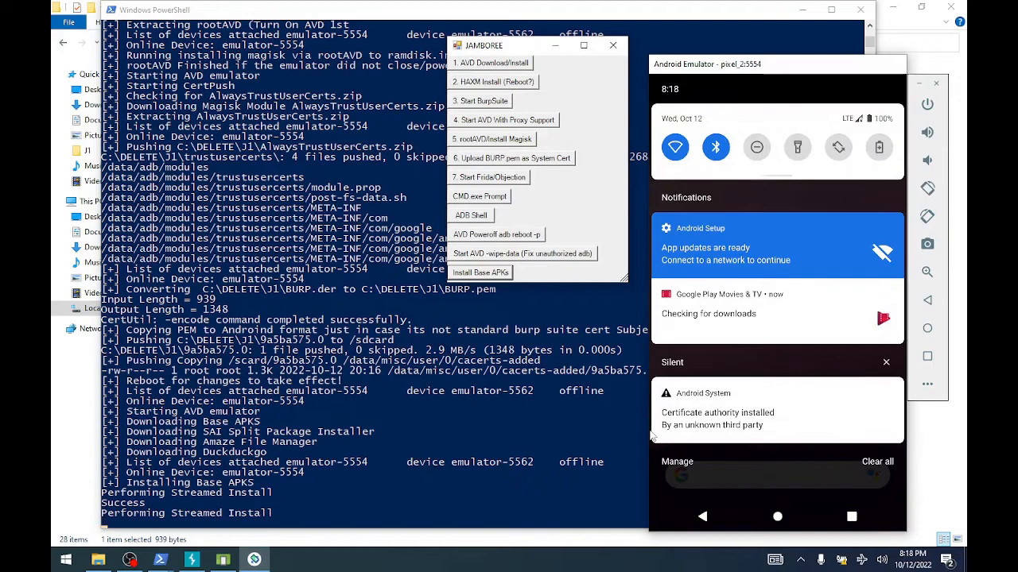
mouse_move(713, 444)
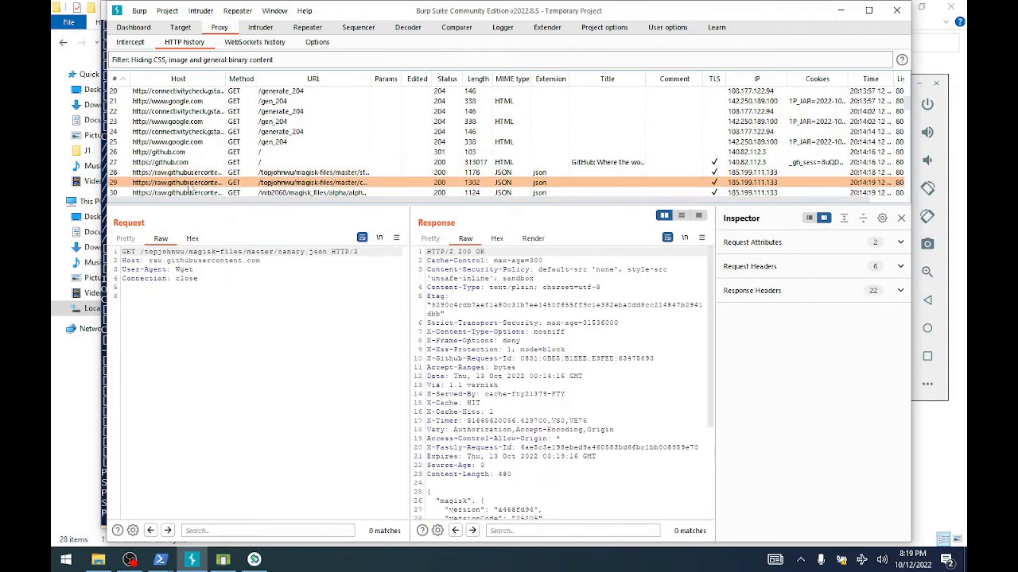
- Inspect the raw.githubusercontent.com Magisk alpha.json request and response in Burp's HTTP history
click(318, 191)
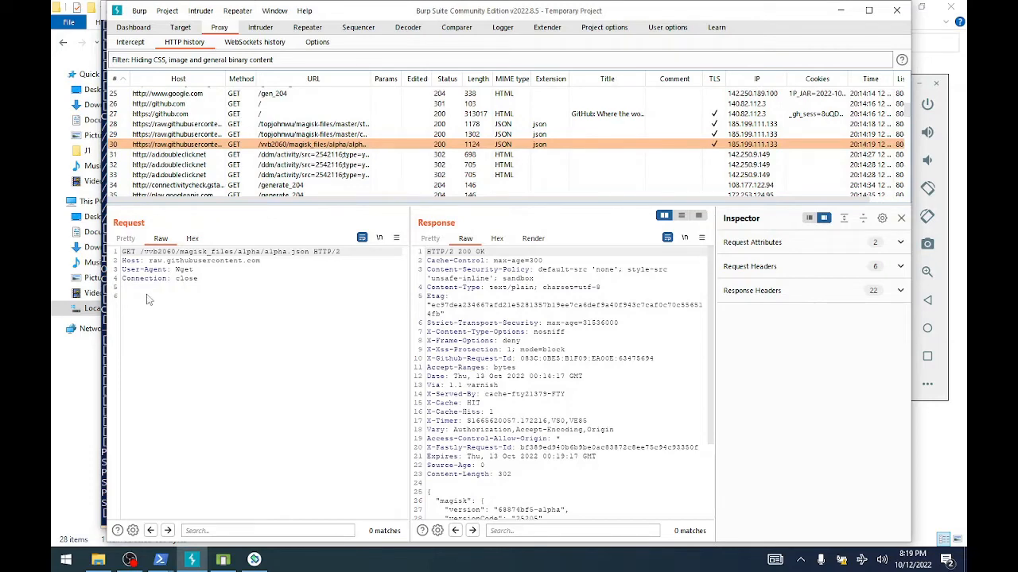
mouse_move(533, 460)
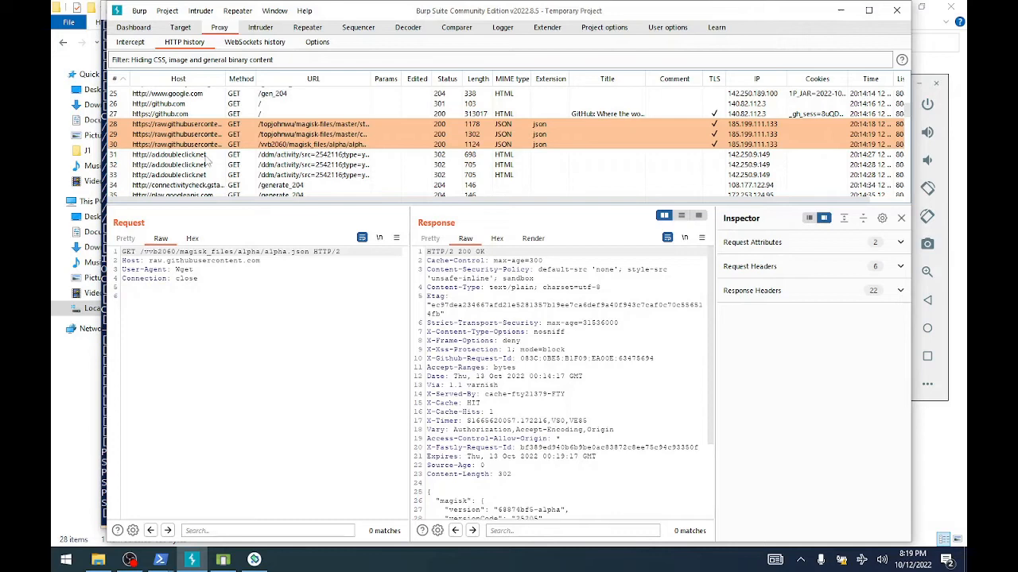
mouse_move(259, 134)
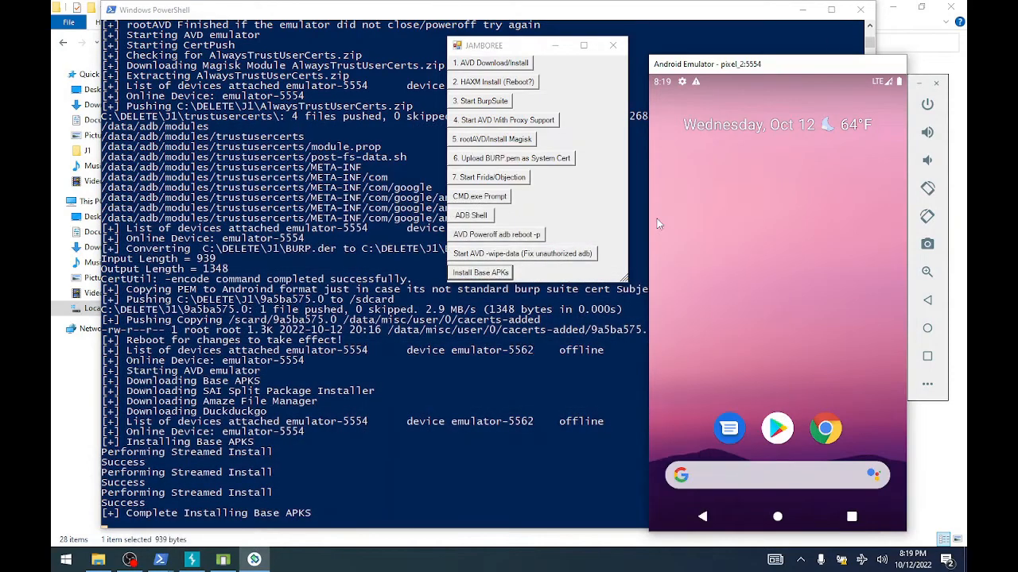
mouse_move(783, 334)
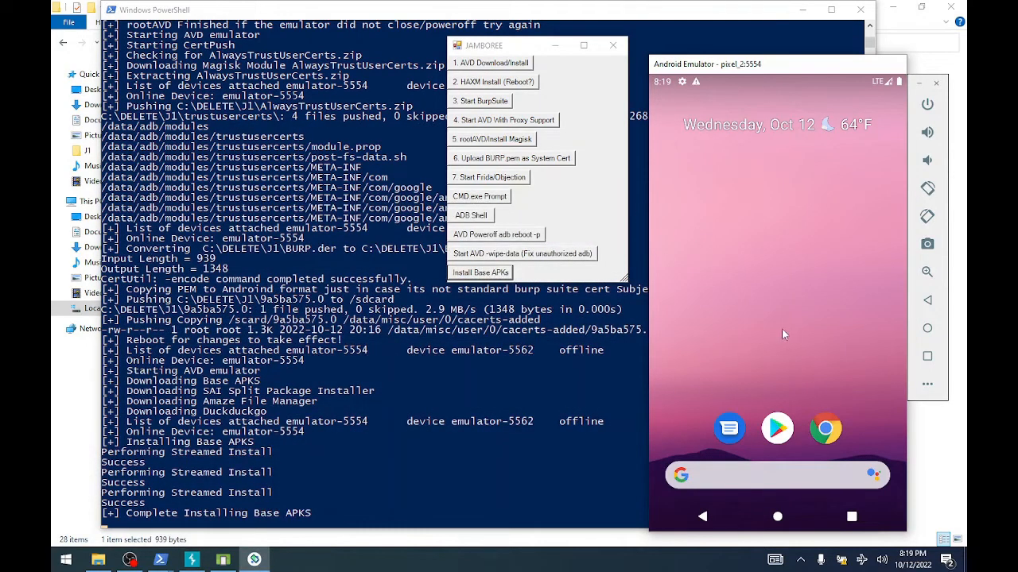
mouse_move(807, 365)
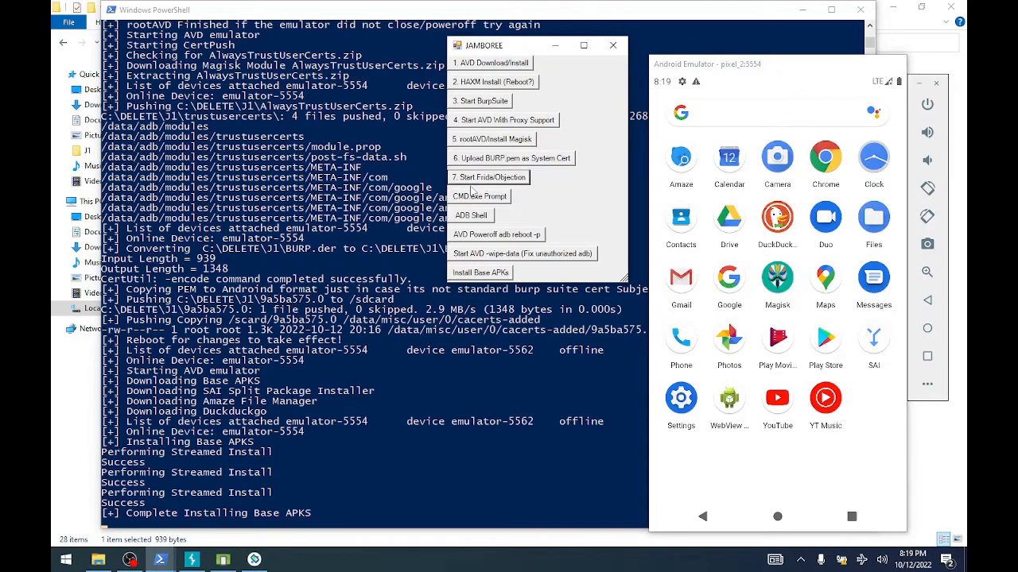
mouse_move(501, 216)
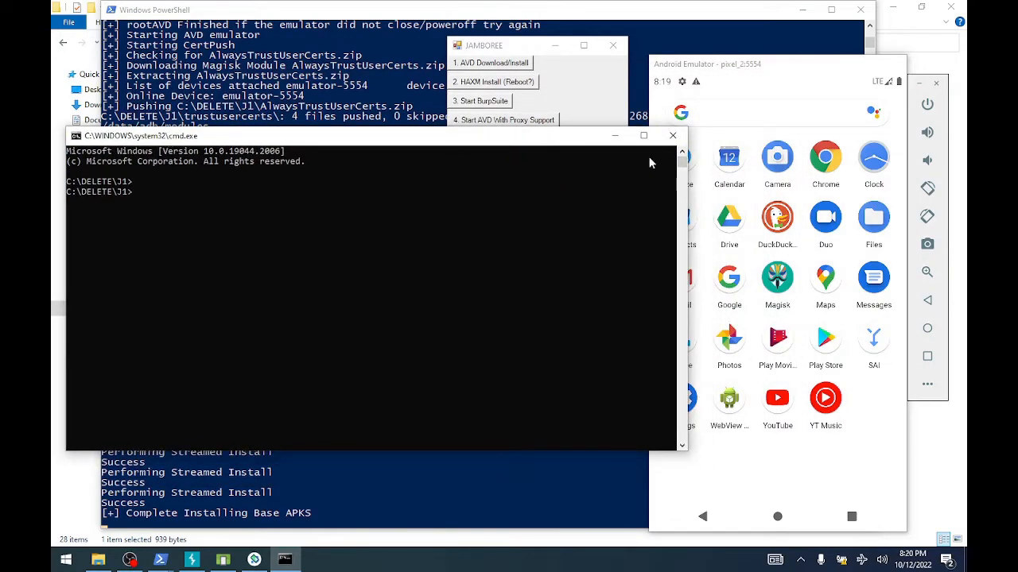
mouse_move(671, 135)
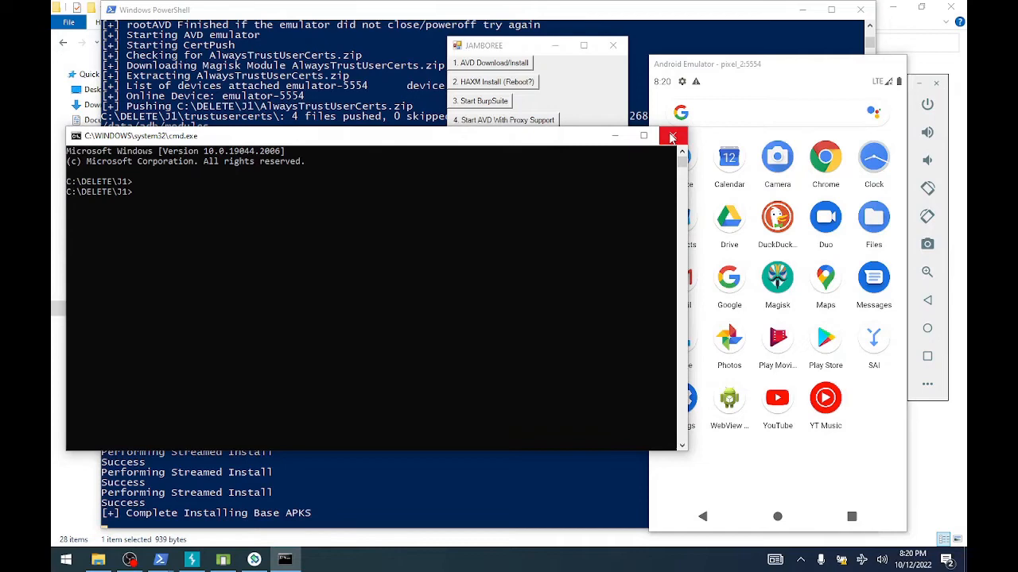
mouse_move(673, 135)
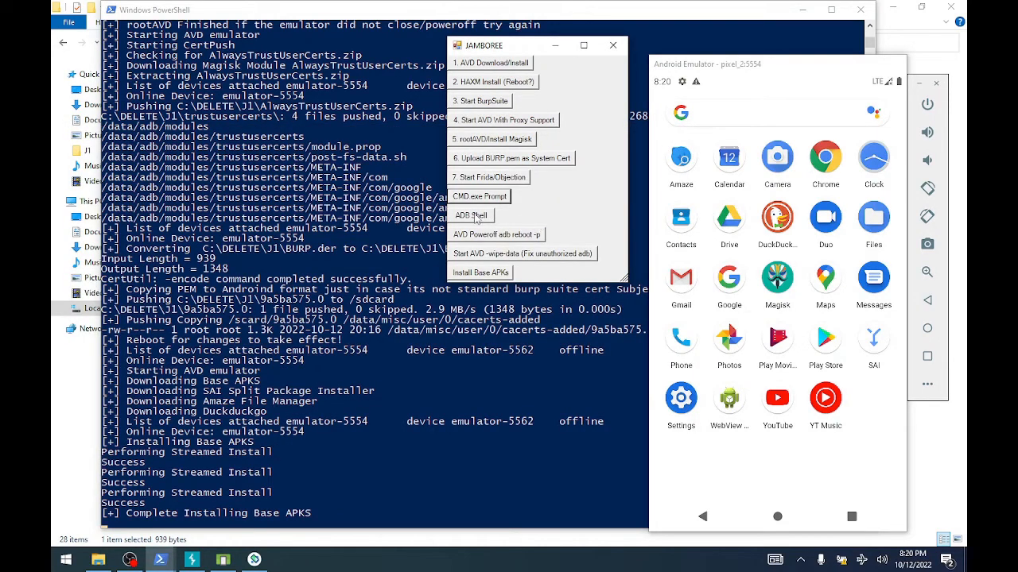
- Open an ADB shell on the emulator and escalate to root with su
click(470, 214)
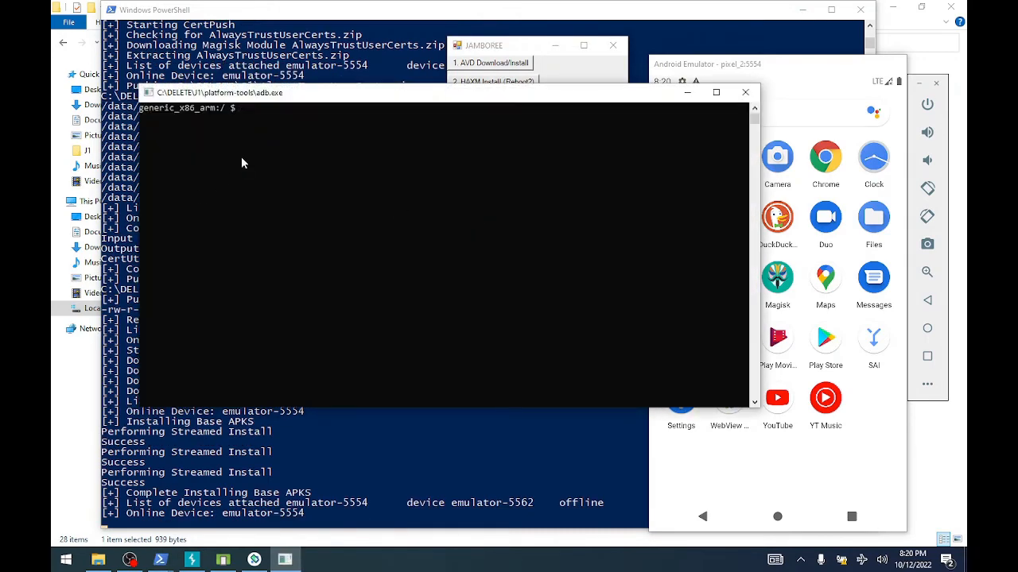
text(su)
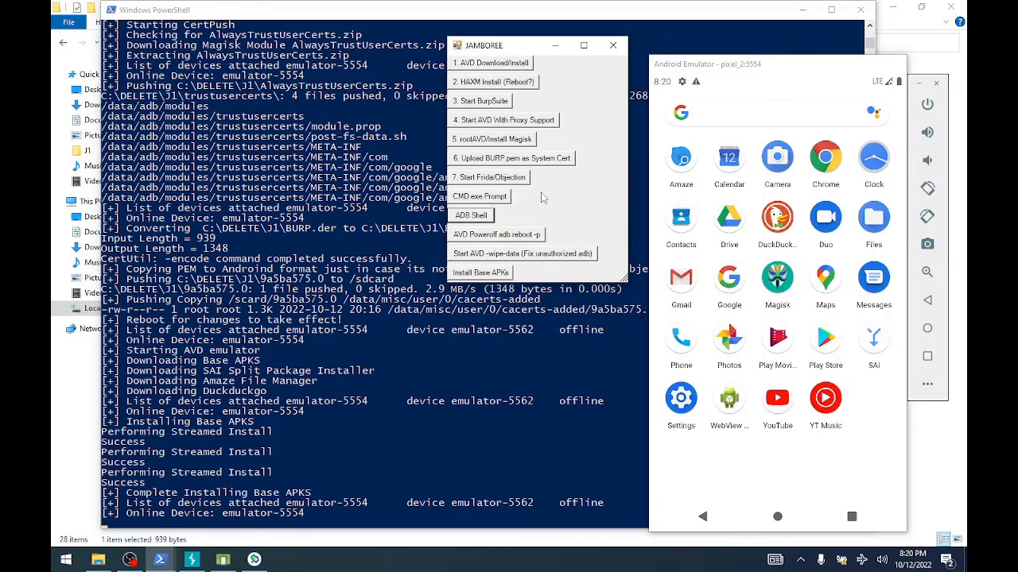
mouse_move(488, 178)
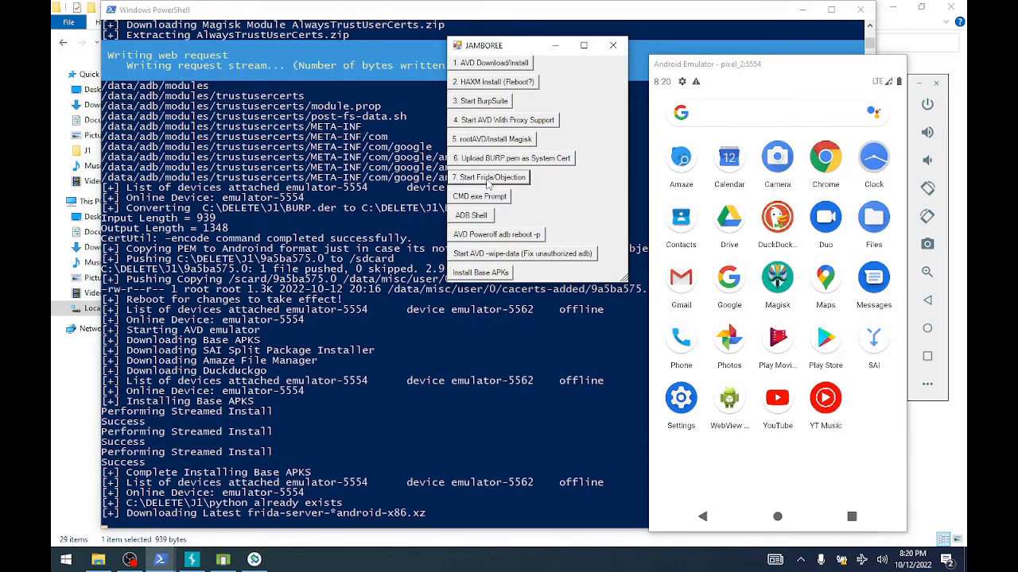
mouse_move(357, 435)
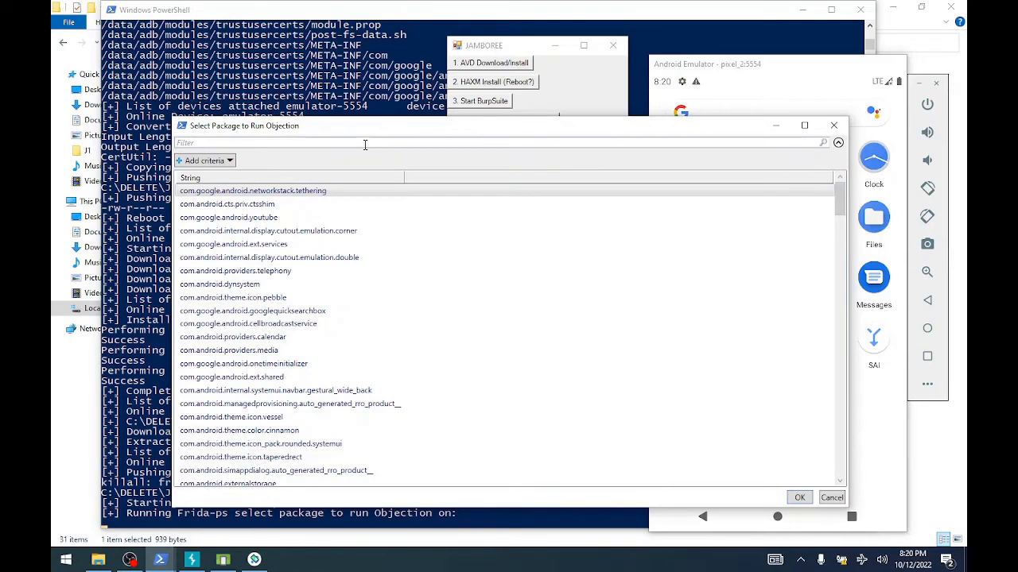
- Filter the package list for 'duck' and attach Objection to com.duckduckgo.mobile.android
text(duck)
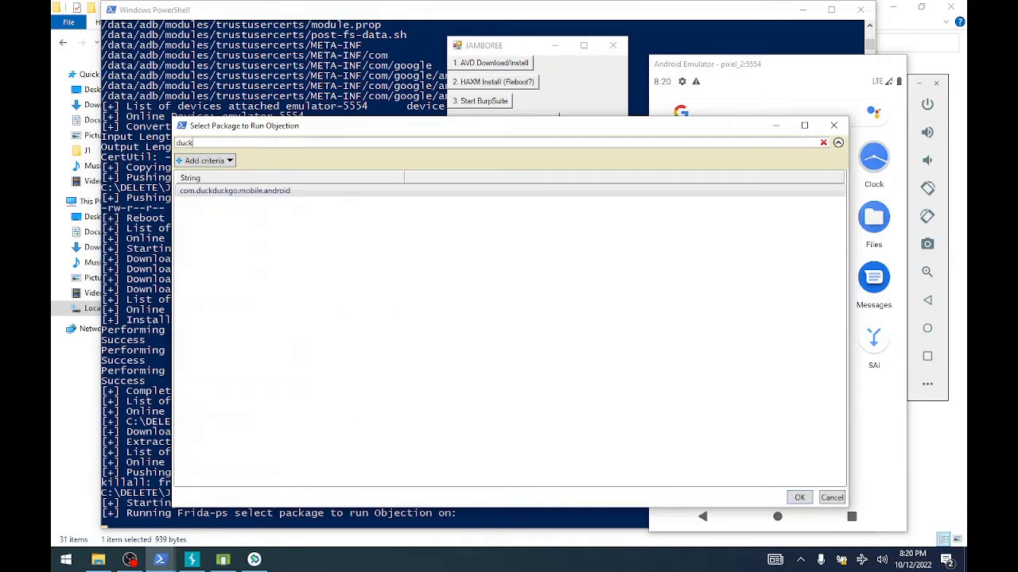
click(235, 191)
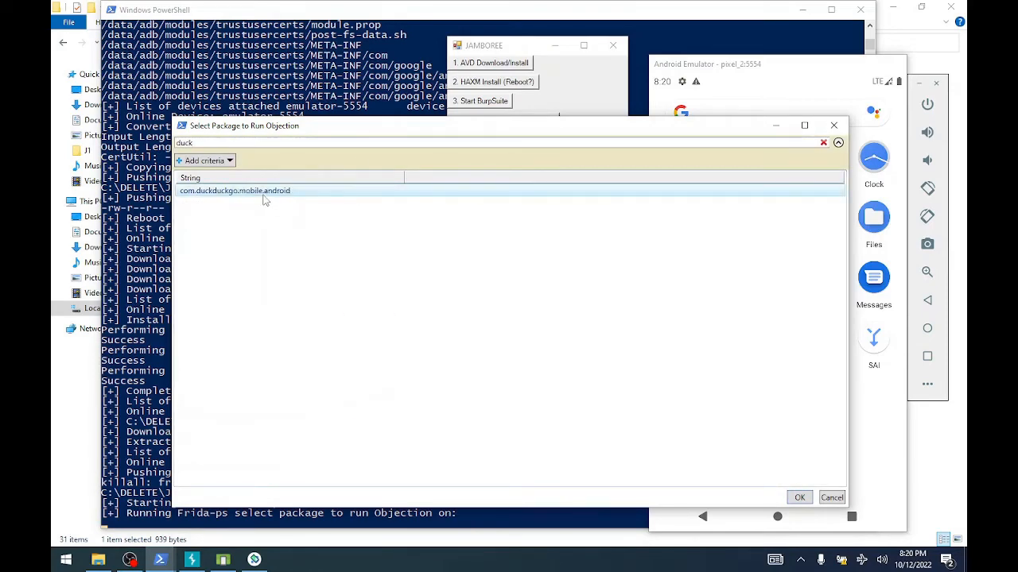
click(234, 190)
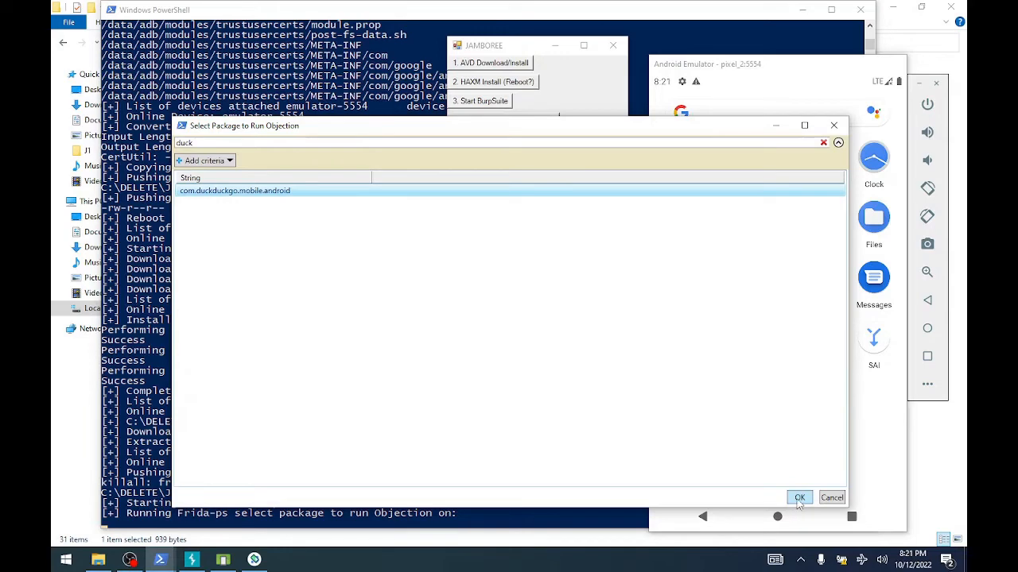
click(799, 497)
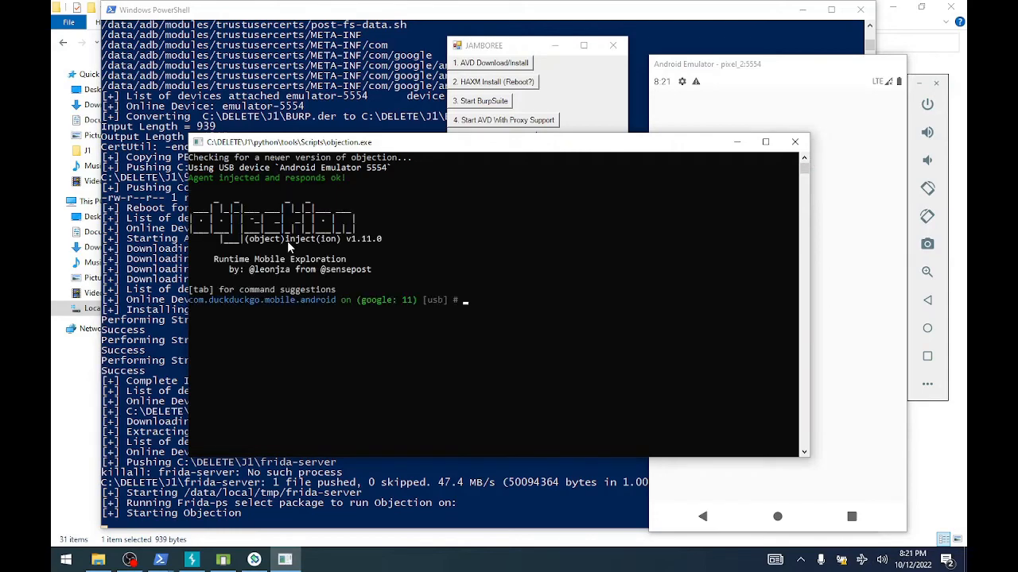
- Run 'android sslpinning disable' in Objection and get past DuckDuckGo's first-run dialogs
text(android sslpinning disable)
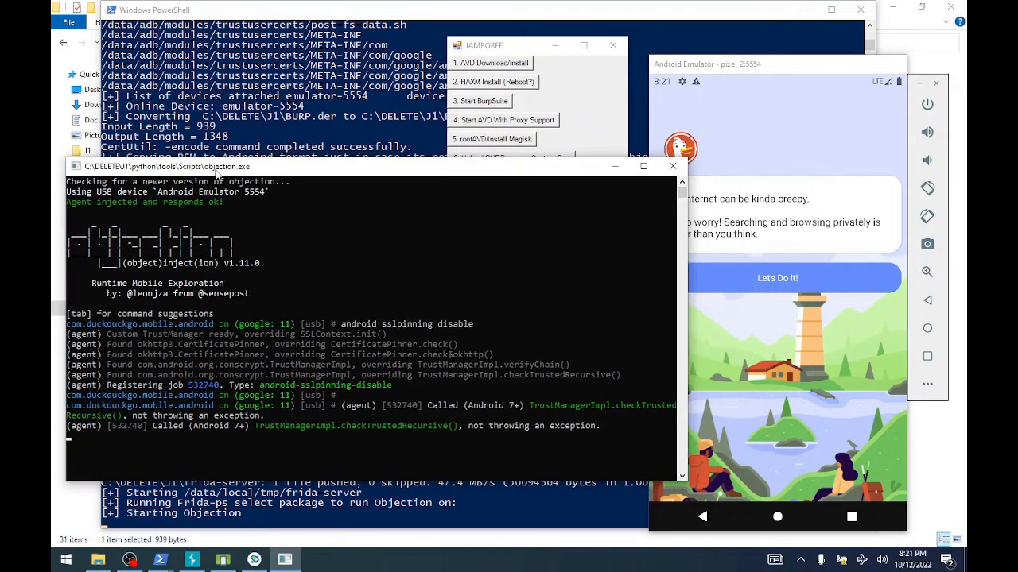
mouse_move(600, 356)
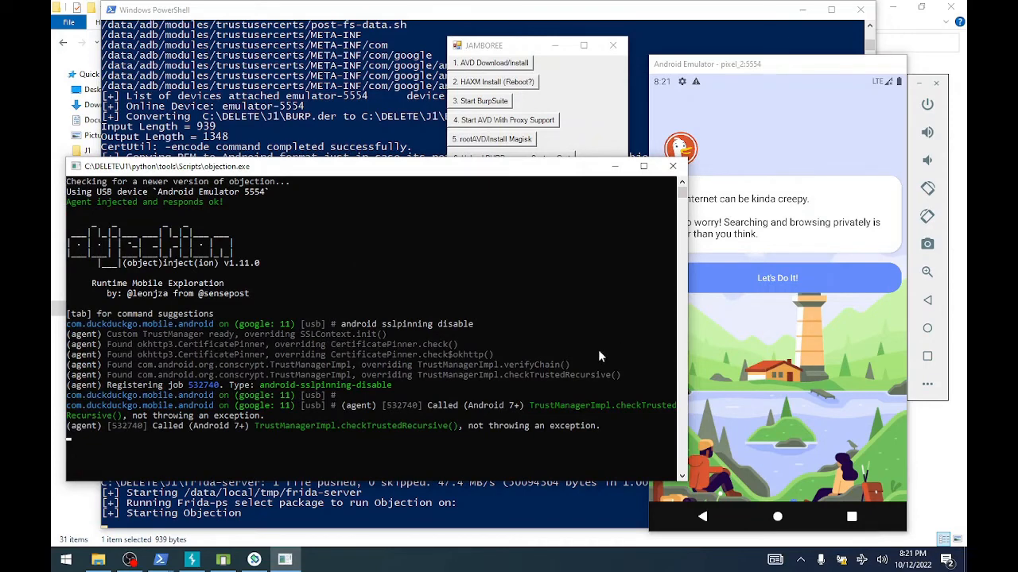
mouse_move(620, 359)
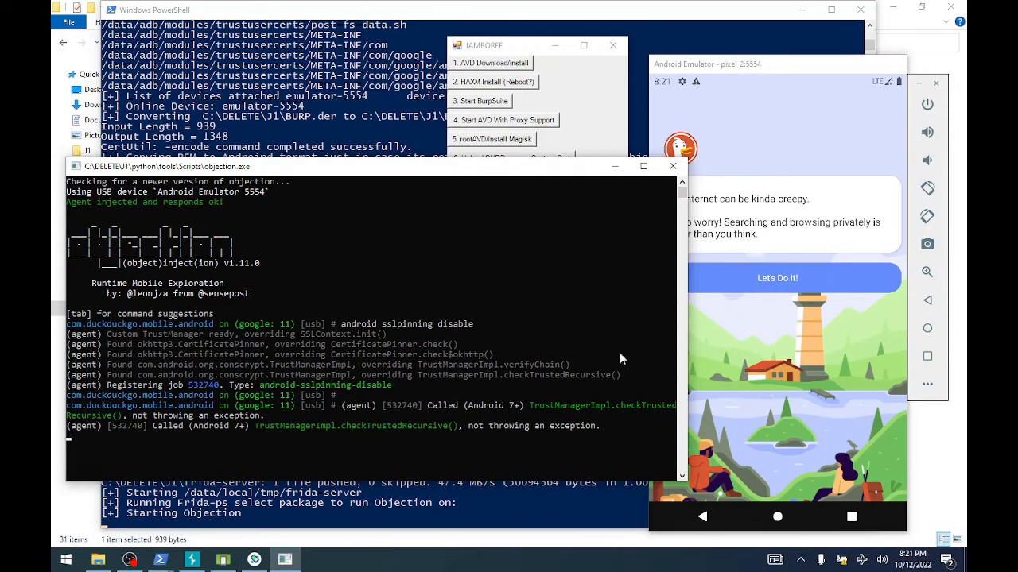
mouse_move(753, 149)
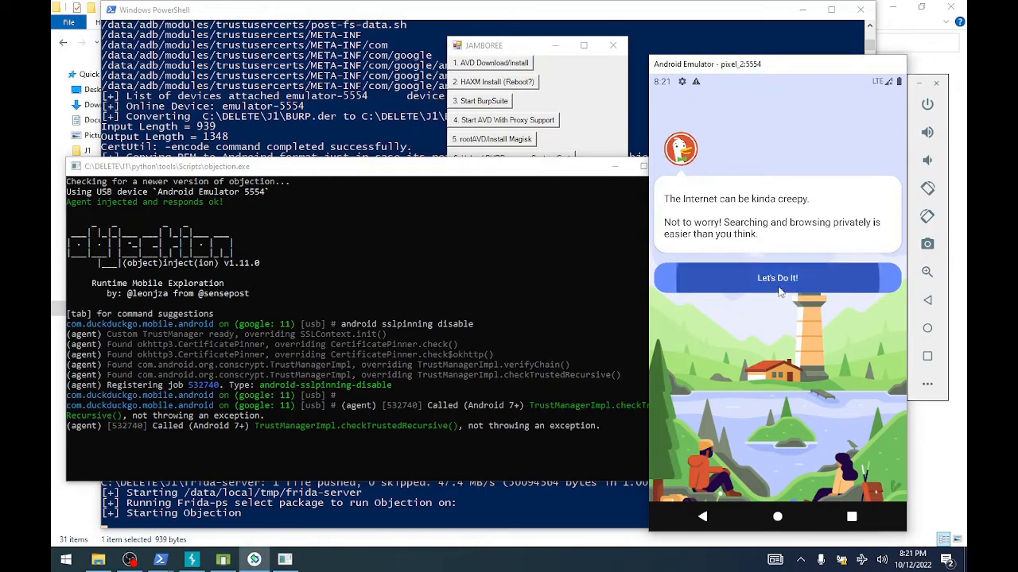
click(777, 278)
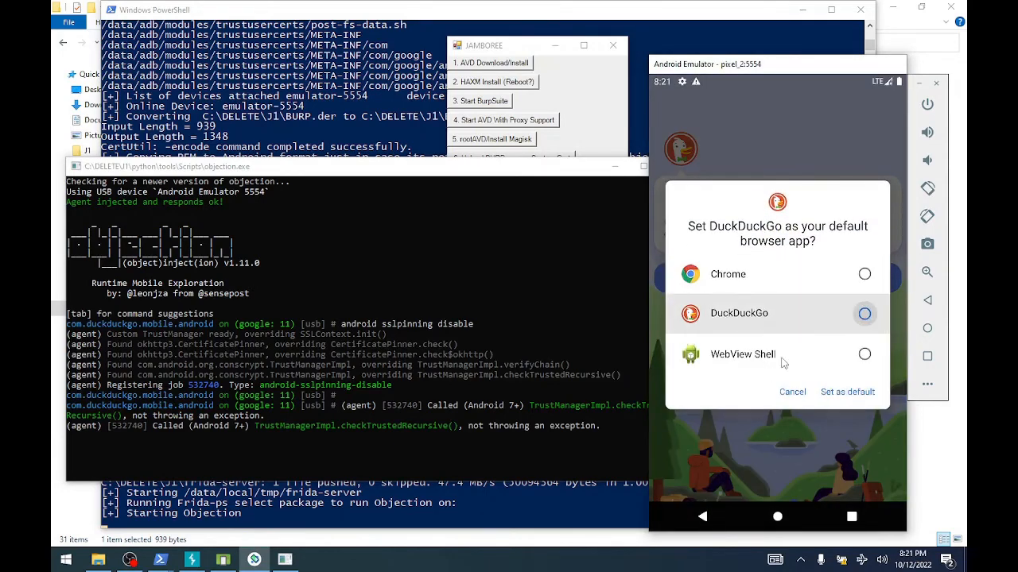
click(792, 391)
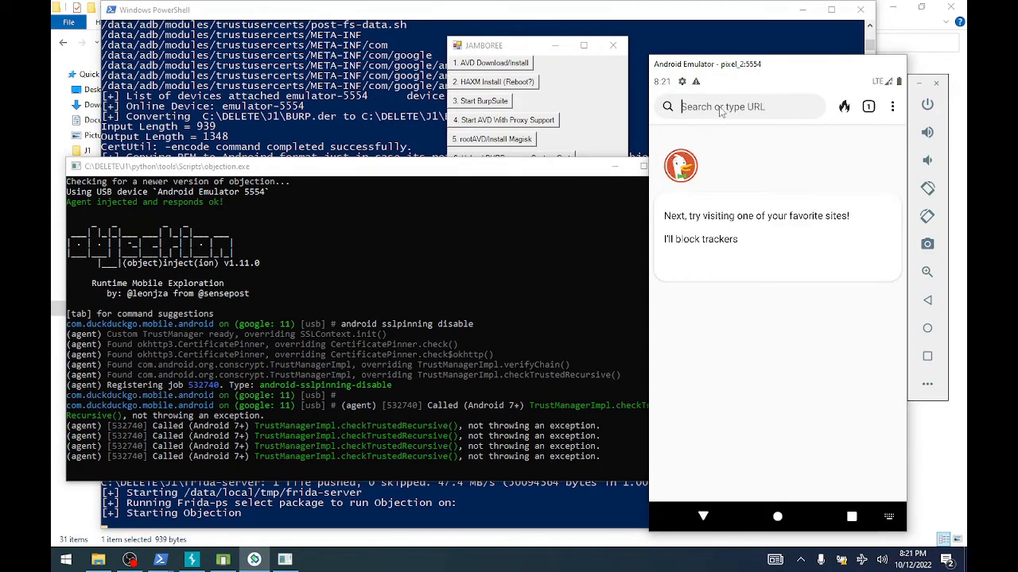
- Load github.com in DuckDuckGo's address bar on the emulator
click(739, 107)
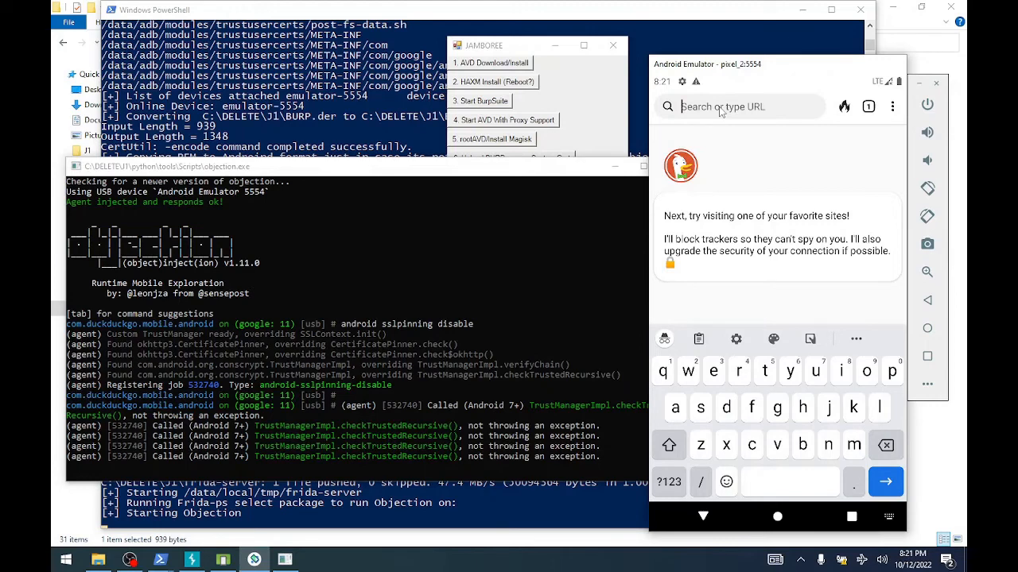
mouse_move(763, 348)
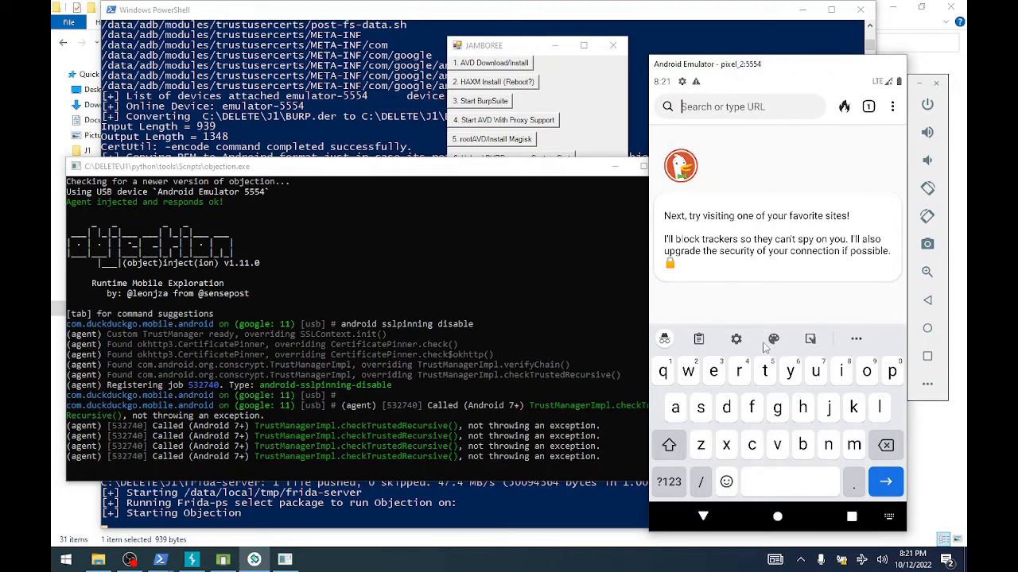
text(g)
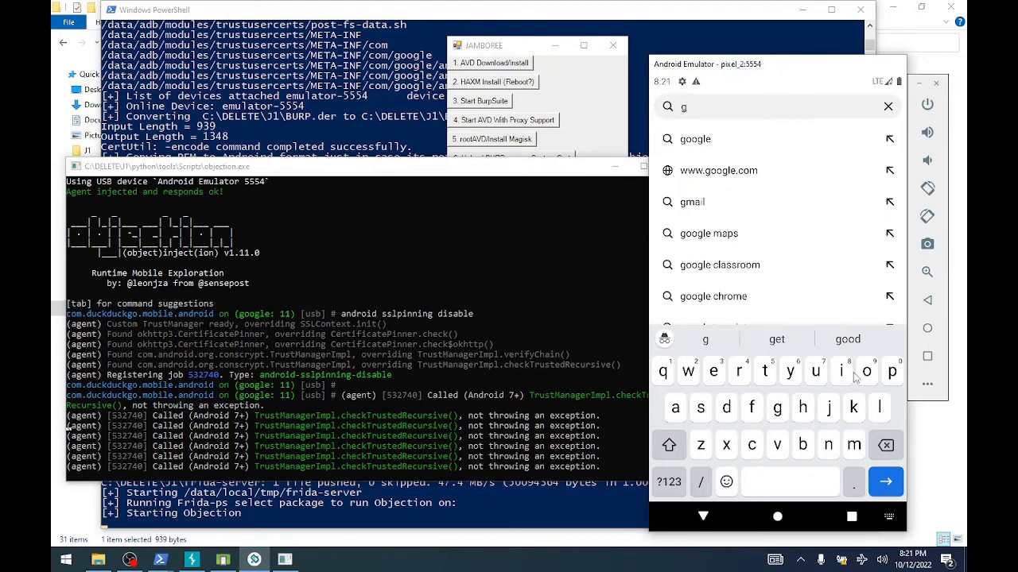
text(ith)
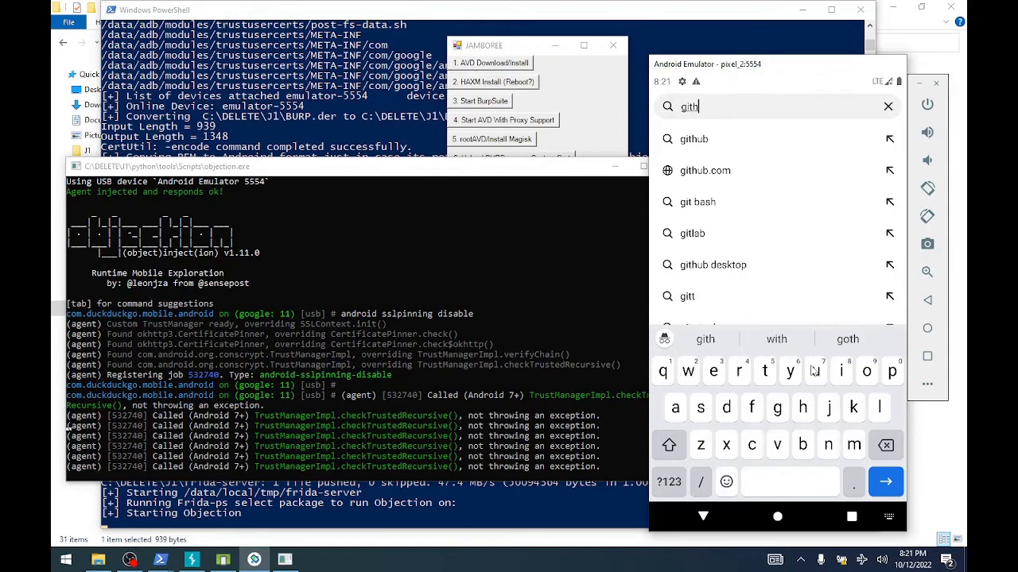
text(ub.com)
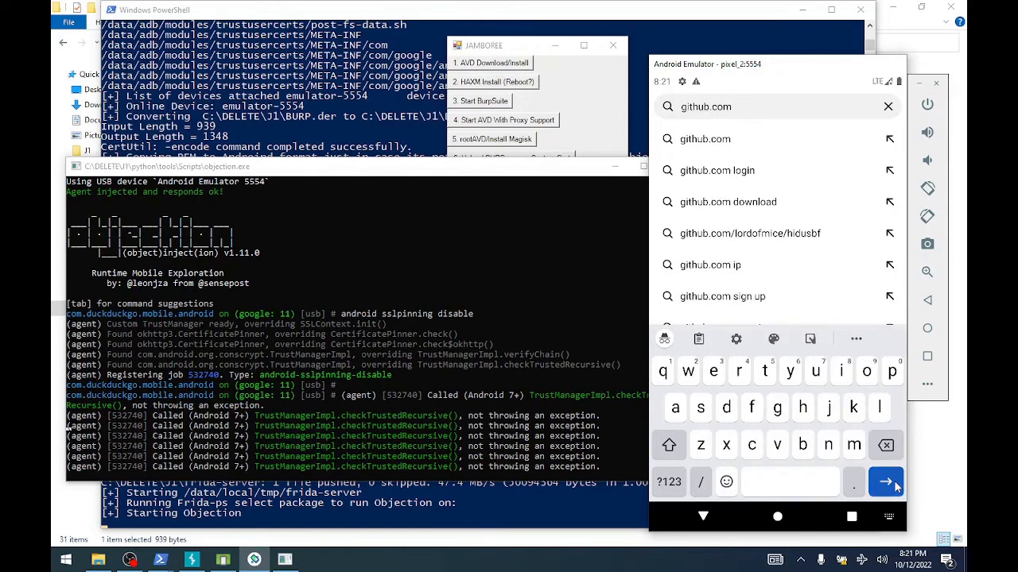
key(Enter)
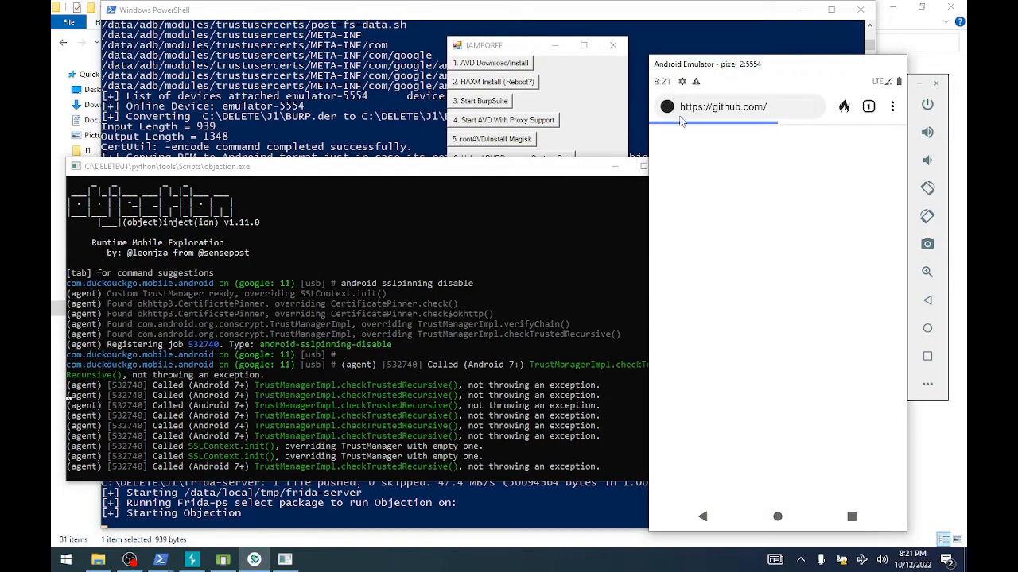
mouse_move(740, 115)
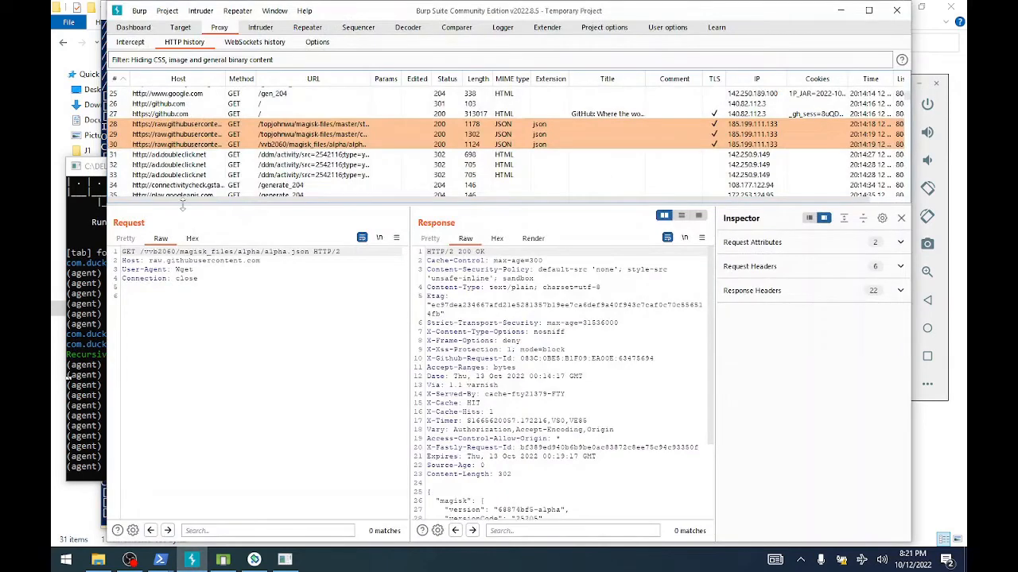
- Scroll through the captured github.com requests in Burp's HTTP history
scroll(down, 3)
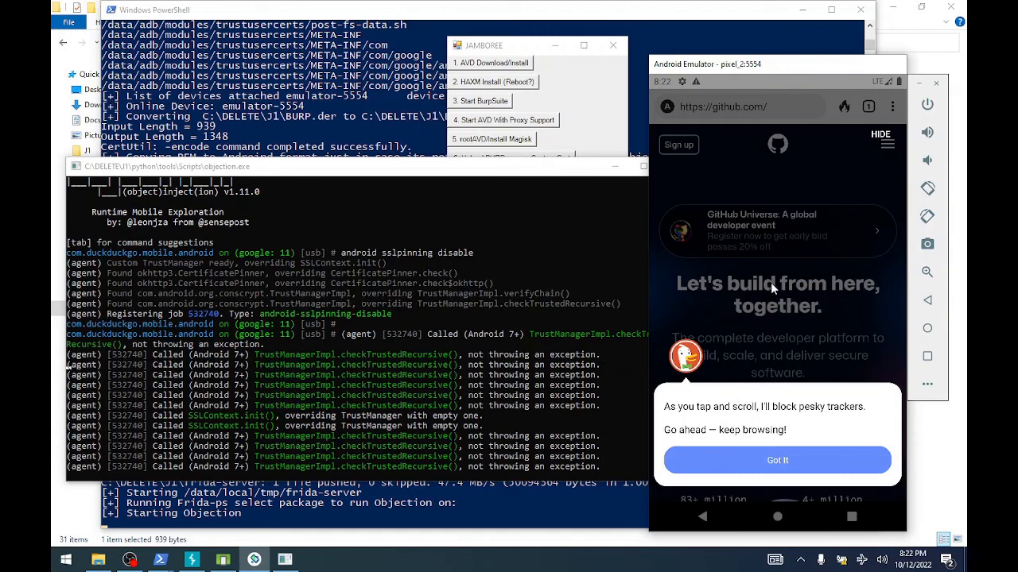
- Return the emulator to its home screen, leaving DuckDuckGo
click(777, 516)
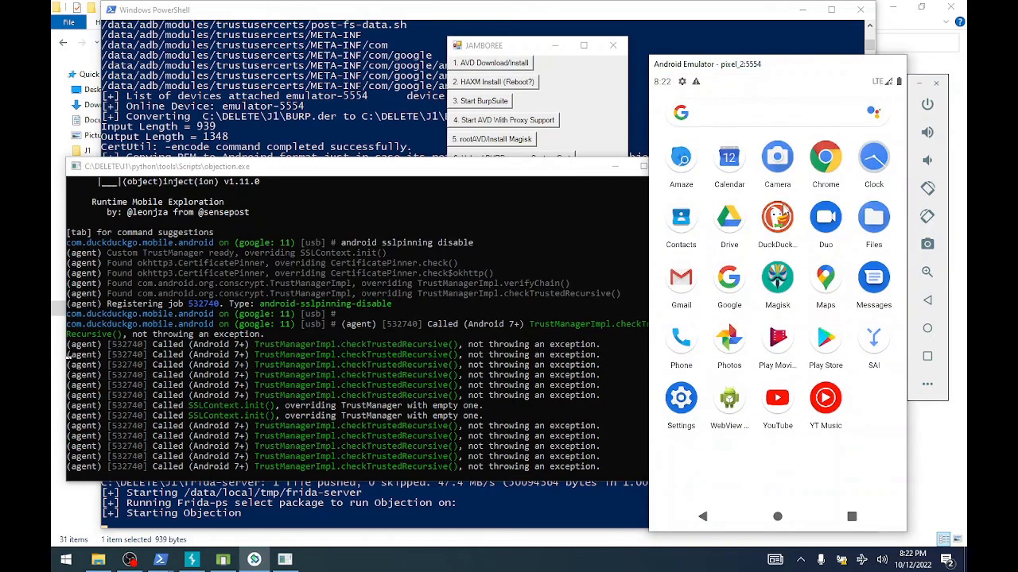
mouse_move(564, 318)
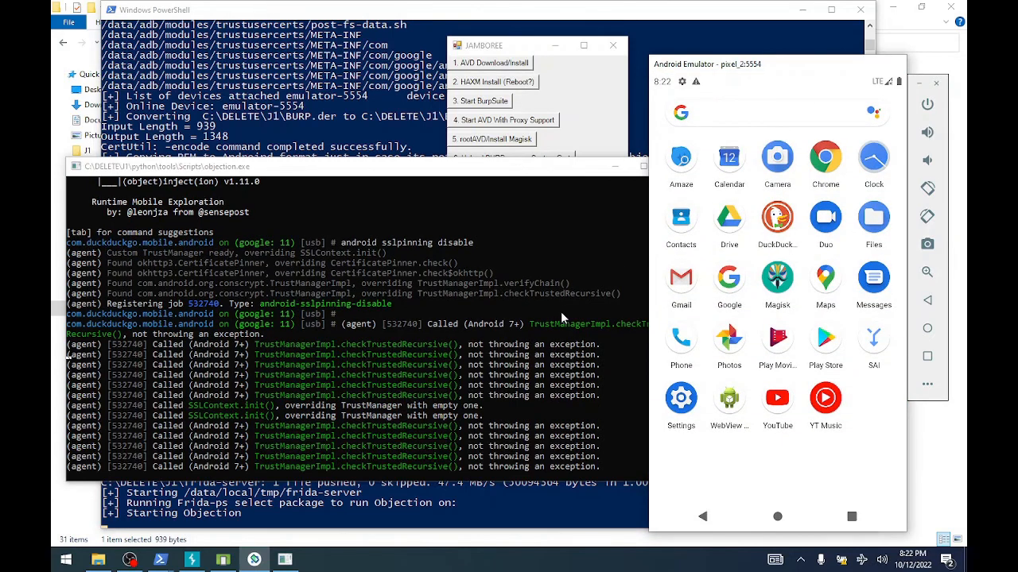